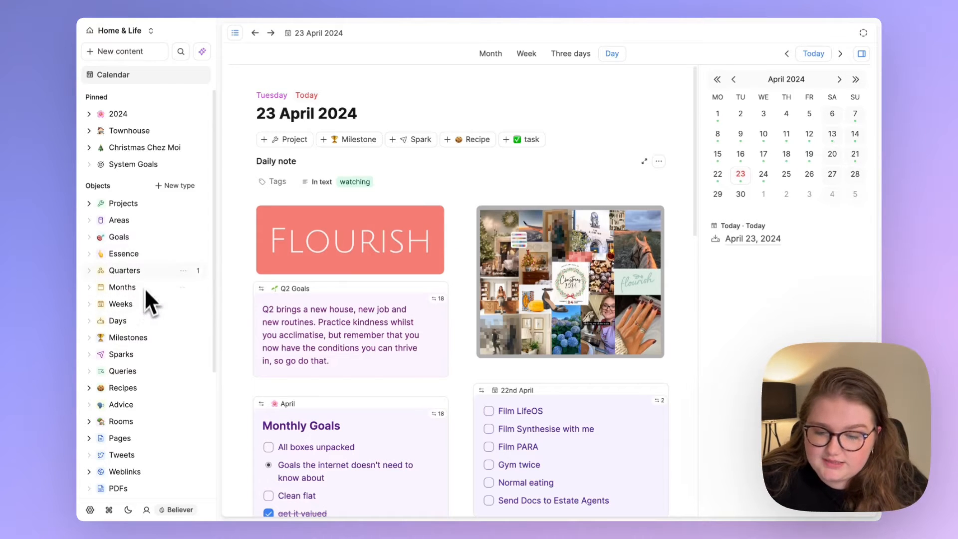
mouse_move(119, 320)
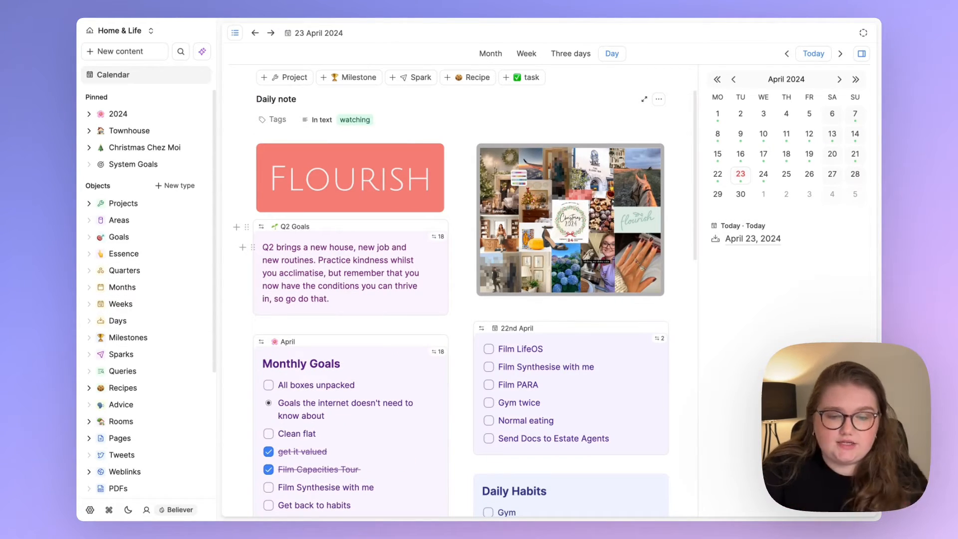
Open the Q2 Goals quarter page from the embed in today's daily note
click(659, 99)
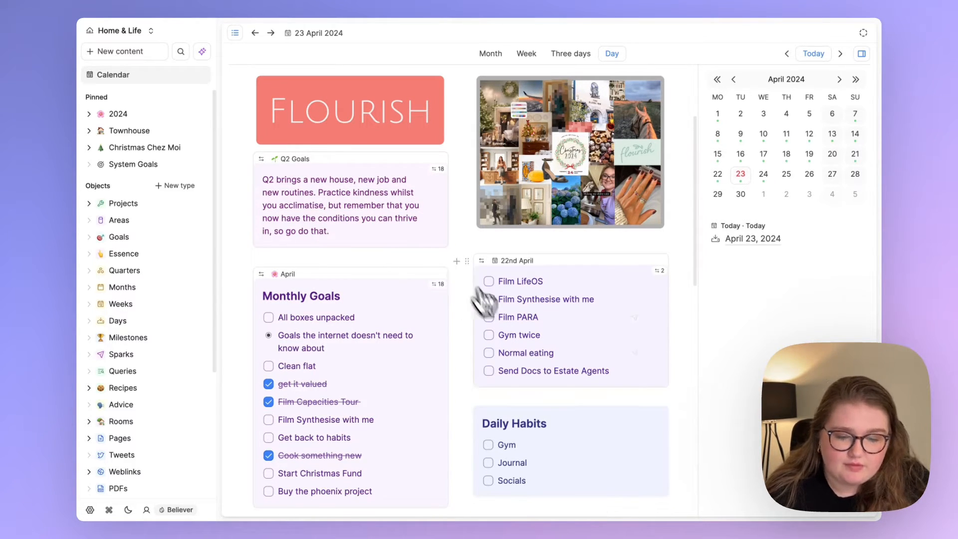
scroll(down, 3)
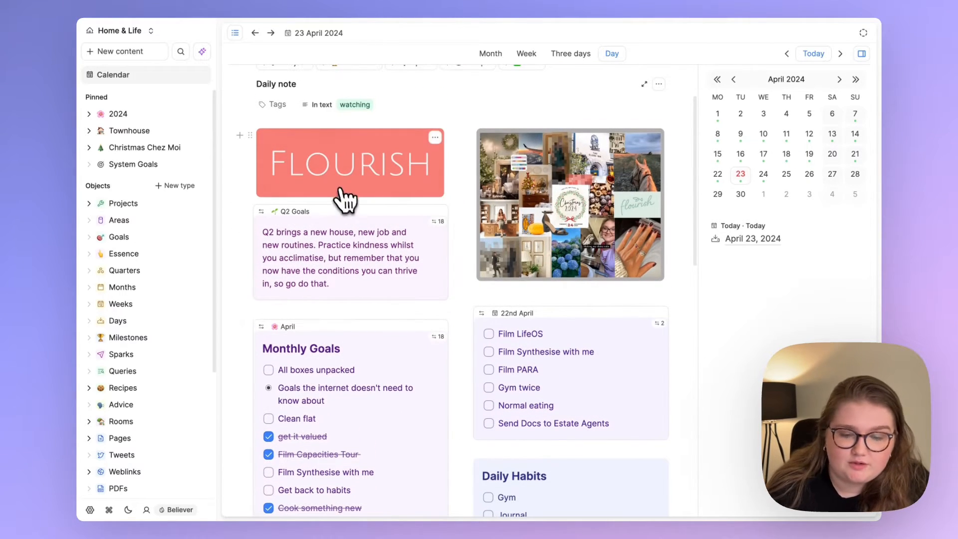
mouse_move(346, 147)
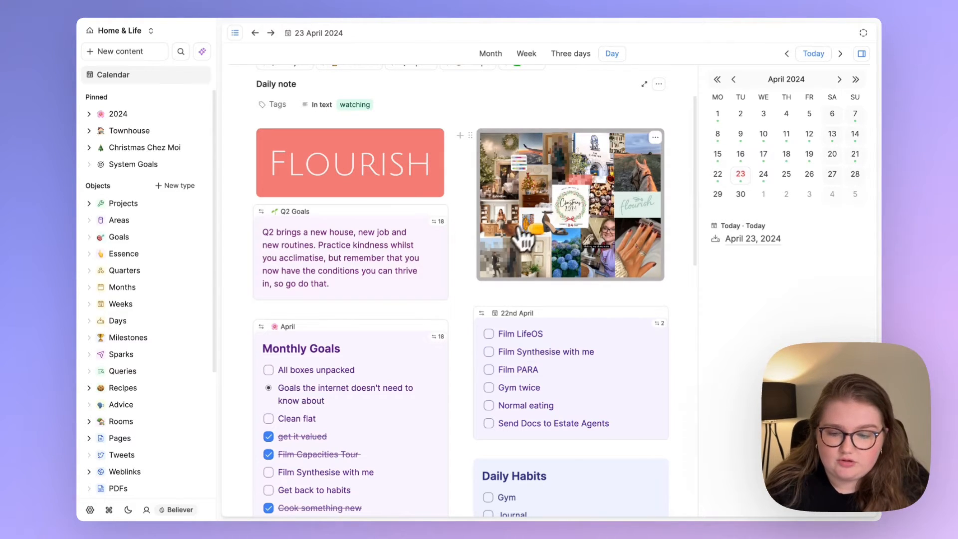
mouse_move(116, 321)
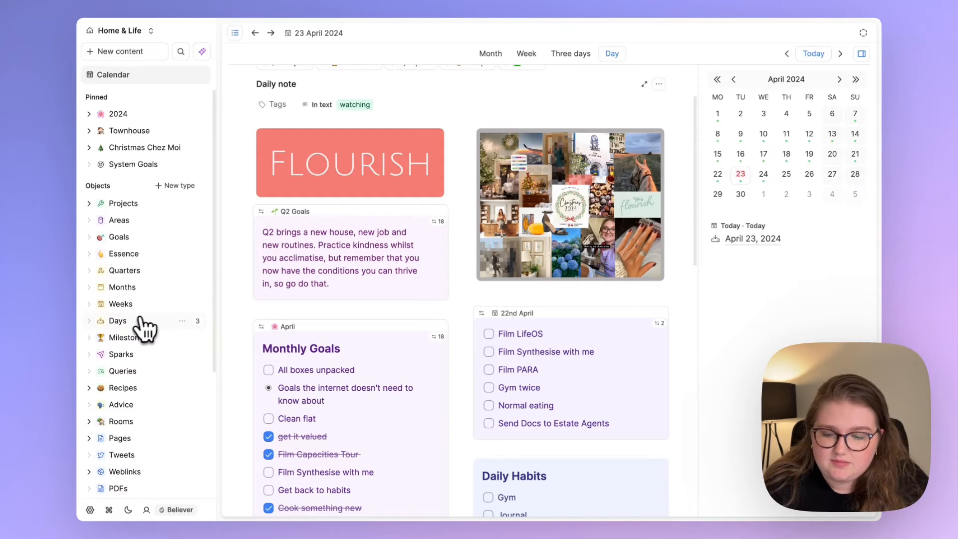
mouse_move(149, 287)
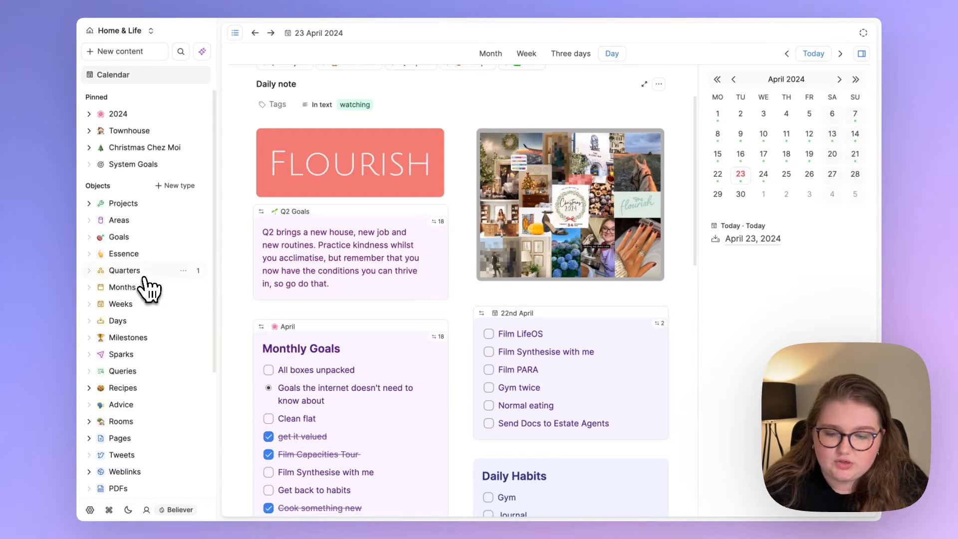
click(124, 270)
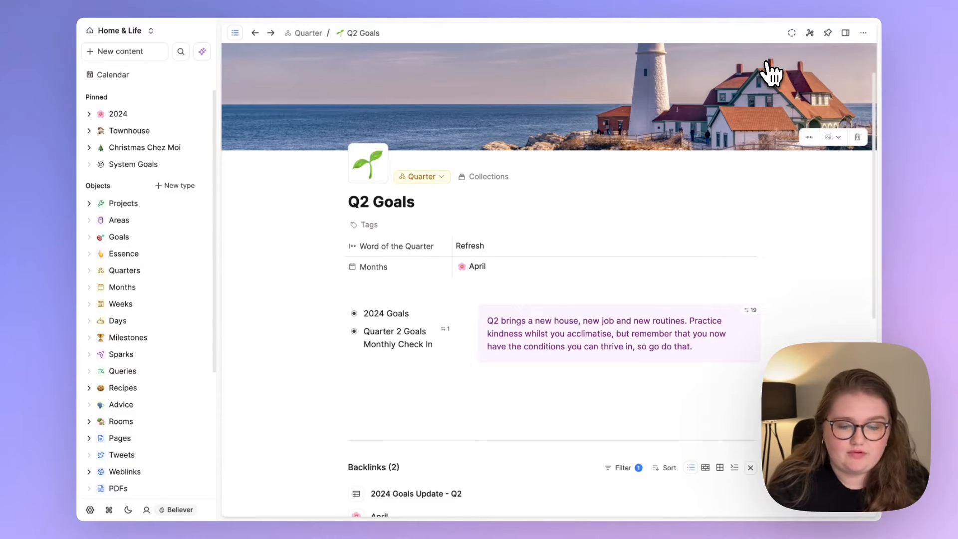
mouse_move(663, 147)
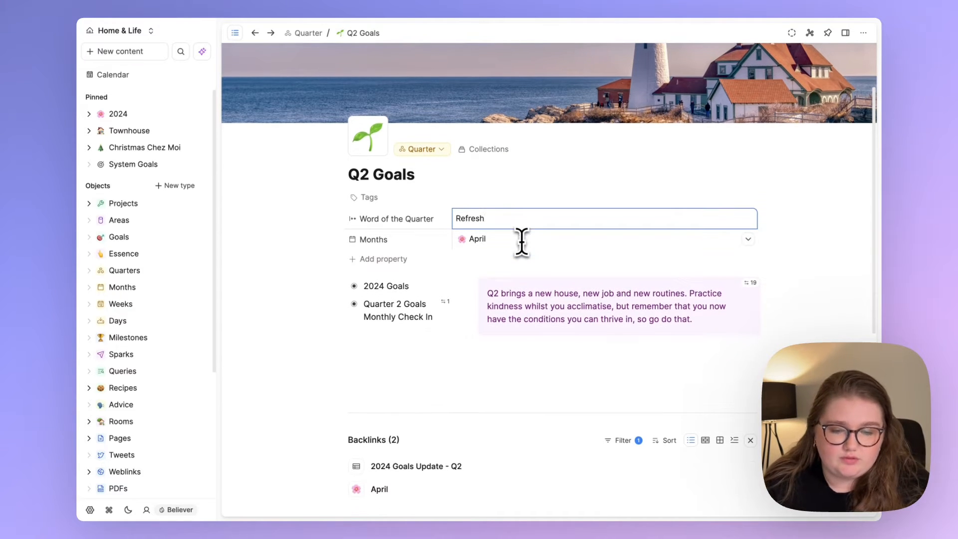
mouse_move(295, 347)
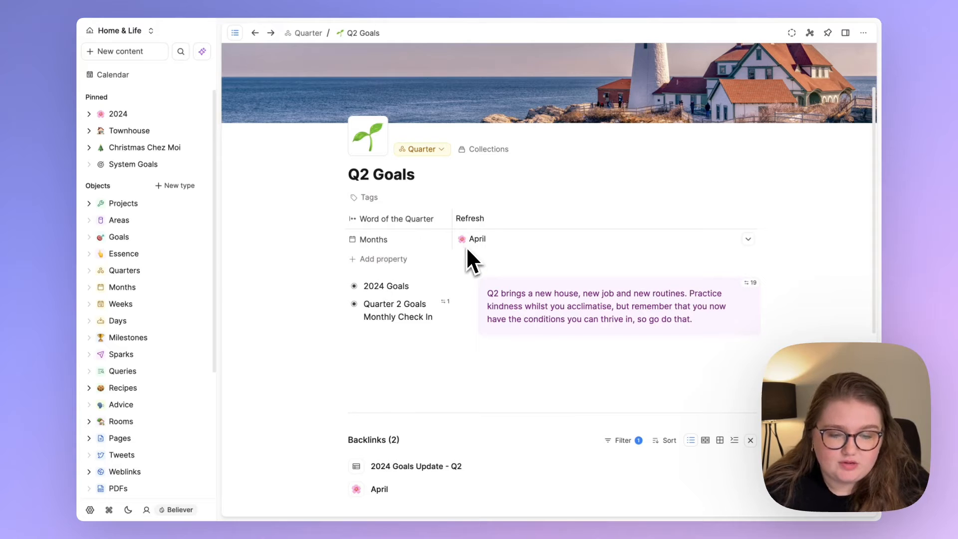
mouse_move(476, 253)
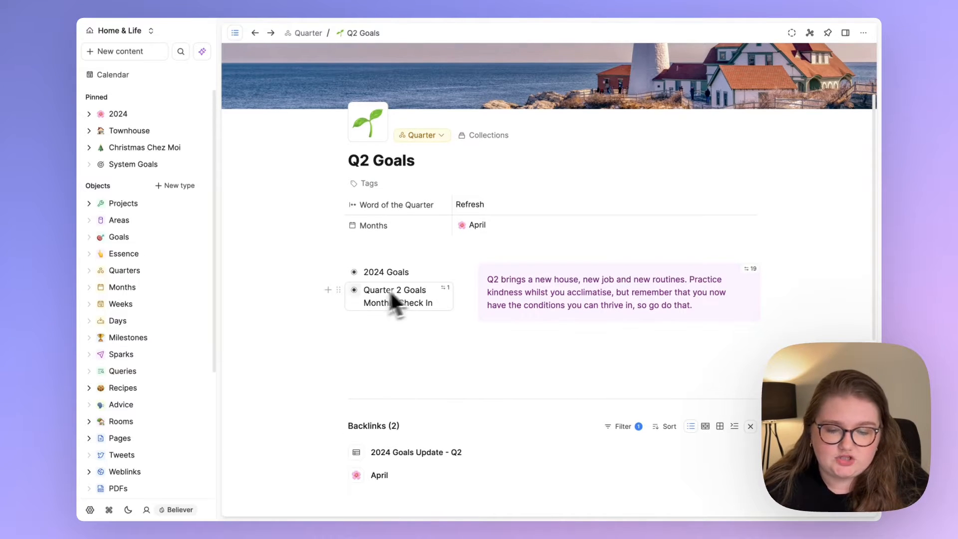
mouse_move(366, 300)
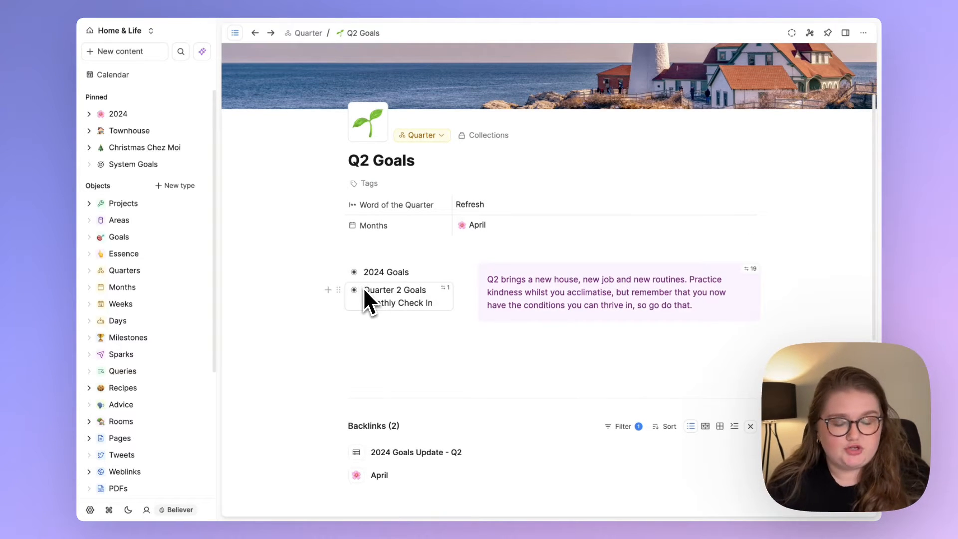
mouse_move(492, 284)
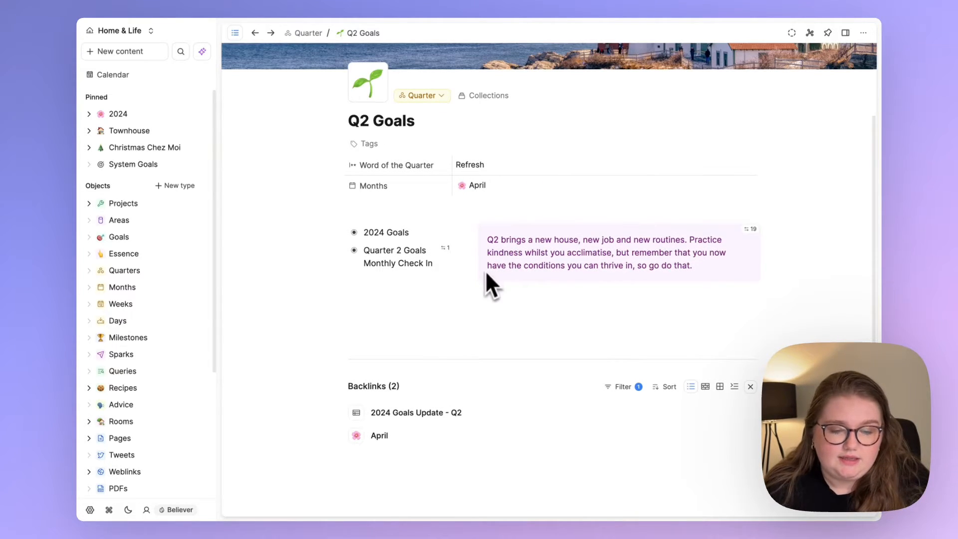
mouse_move(749, 250)
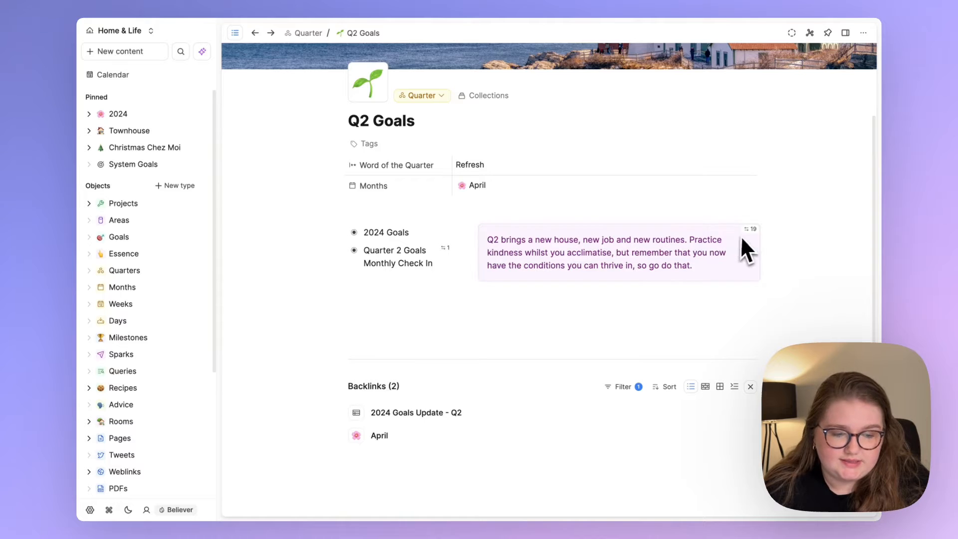
mouse_move(690, 254)
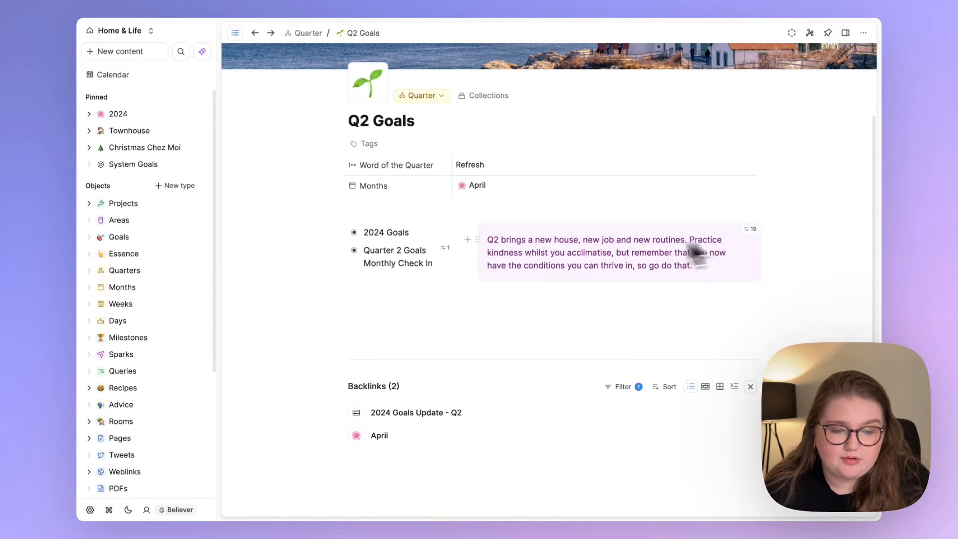
Open the April month page and look through its monthly goals, weekly check-ins and review
click(477, 186)
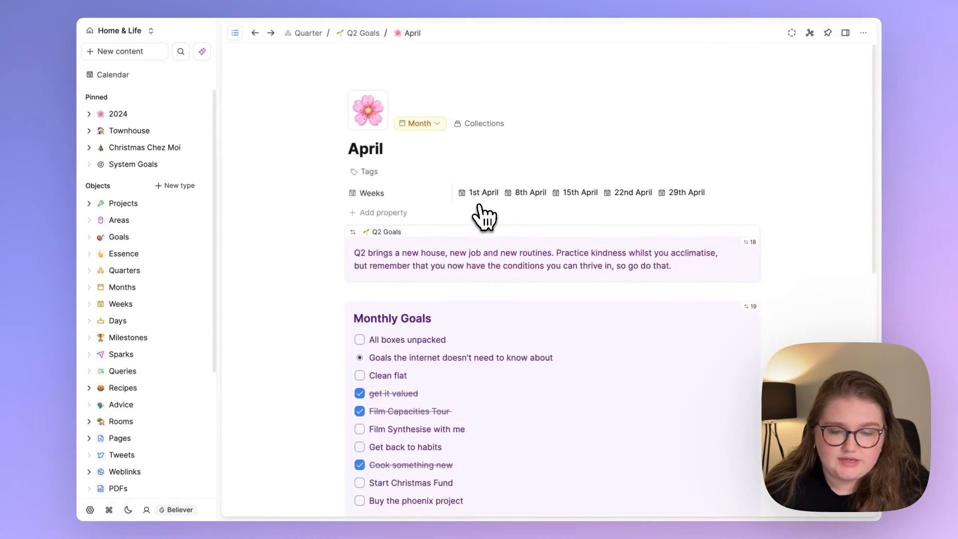
mouse_move(579, 199)
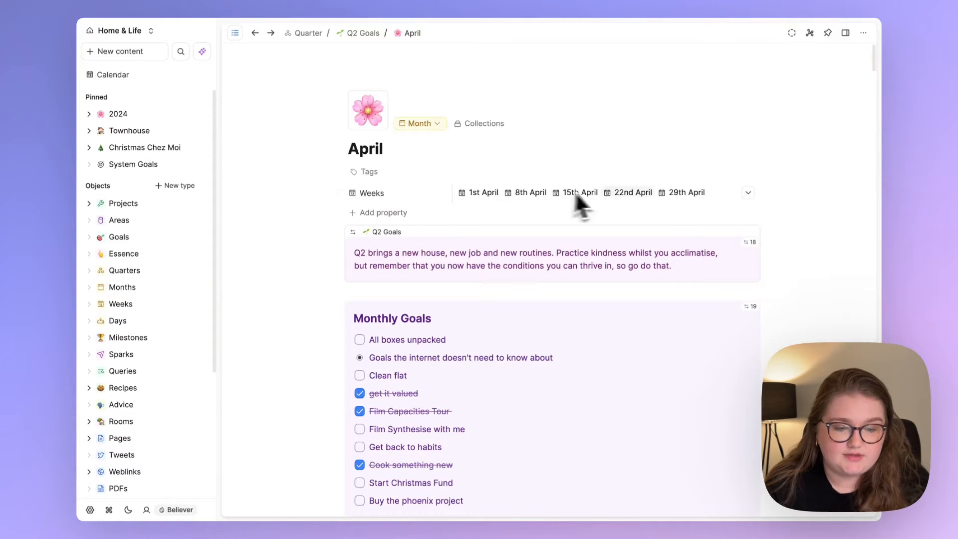
mouse_move(616, 205)
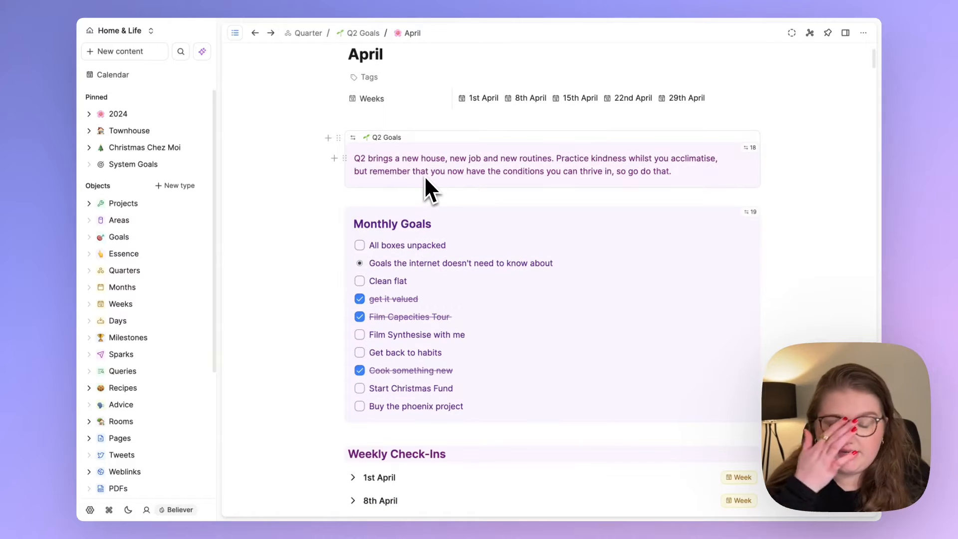
mouse_move(351, 153)
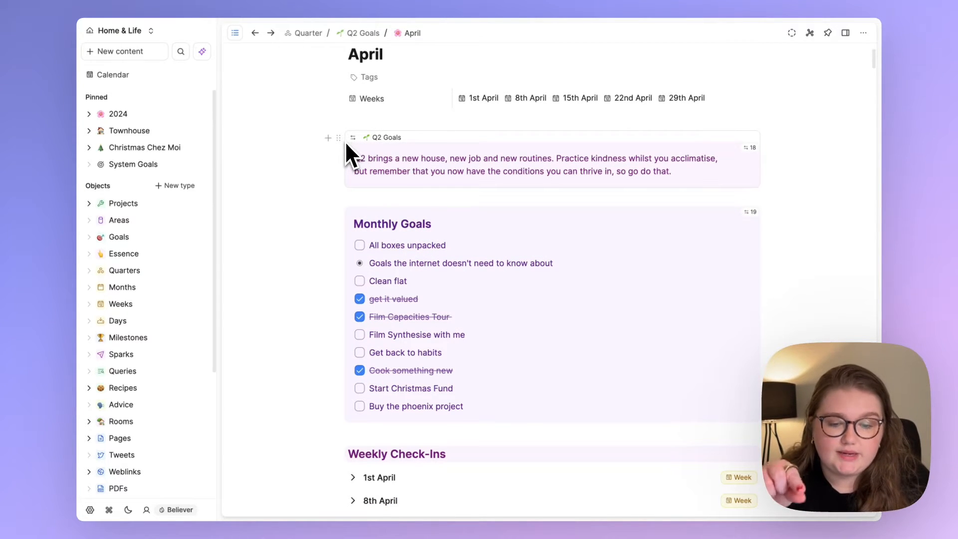
mouse_move(495, 250)
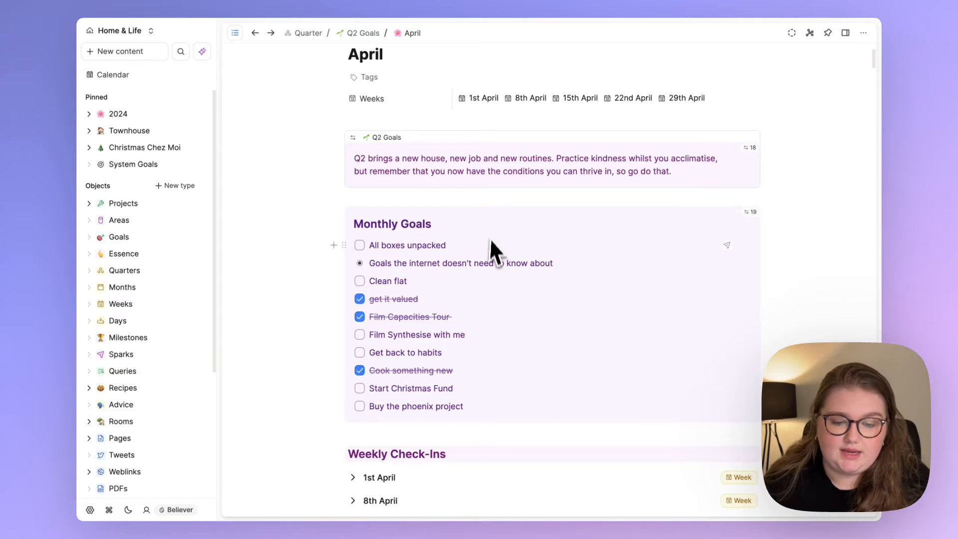
scroll(down, 3)
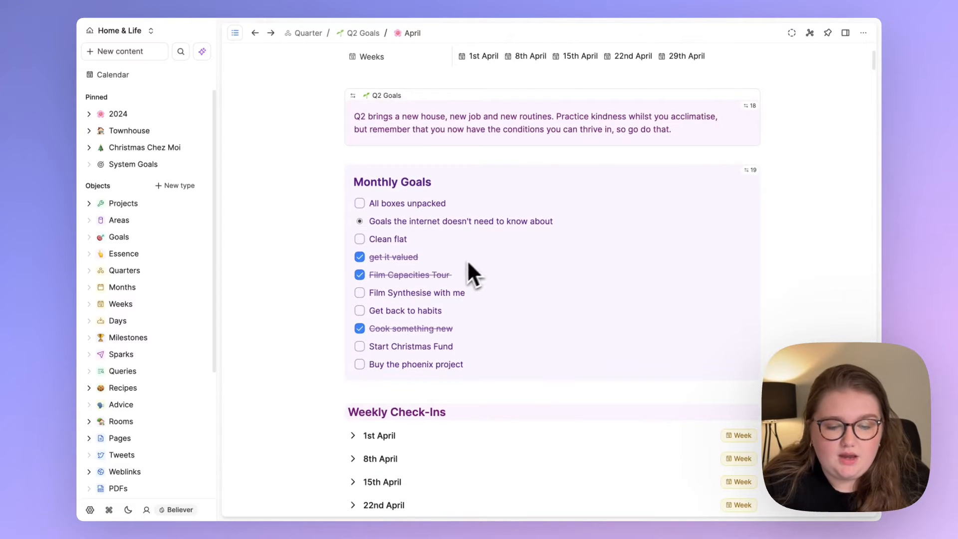
scroll(down, 3)
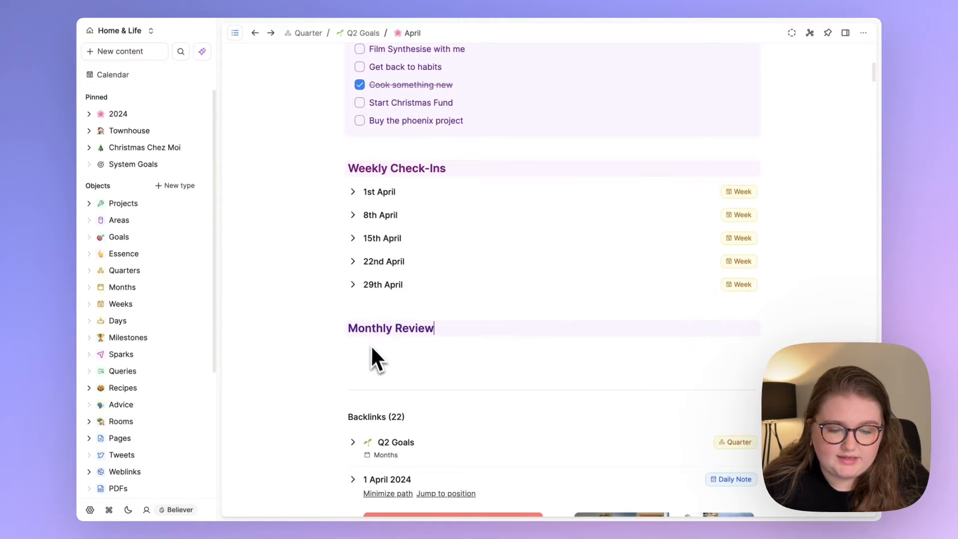
scroll(up, 3)
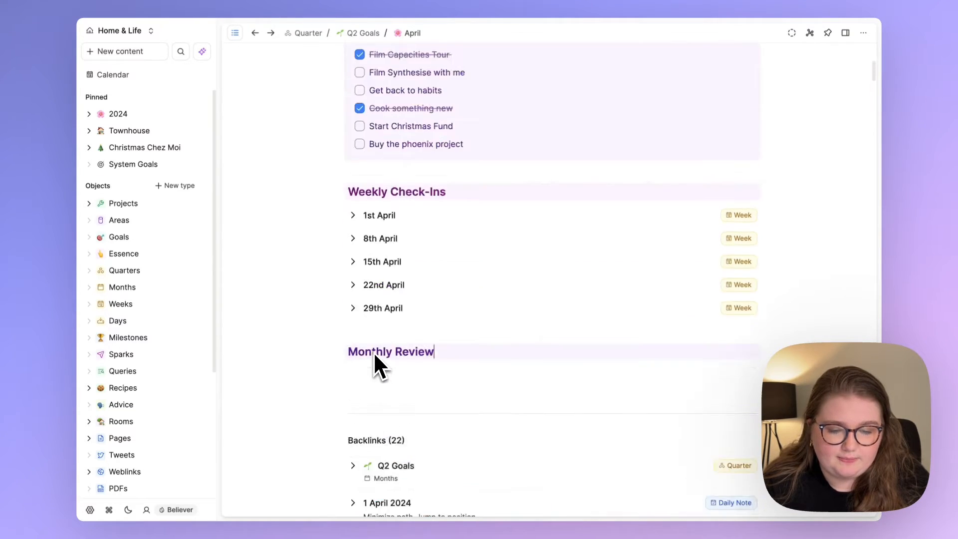
scroll(up, 3)
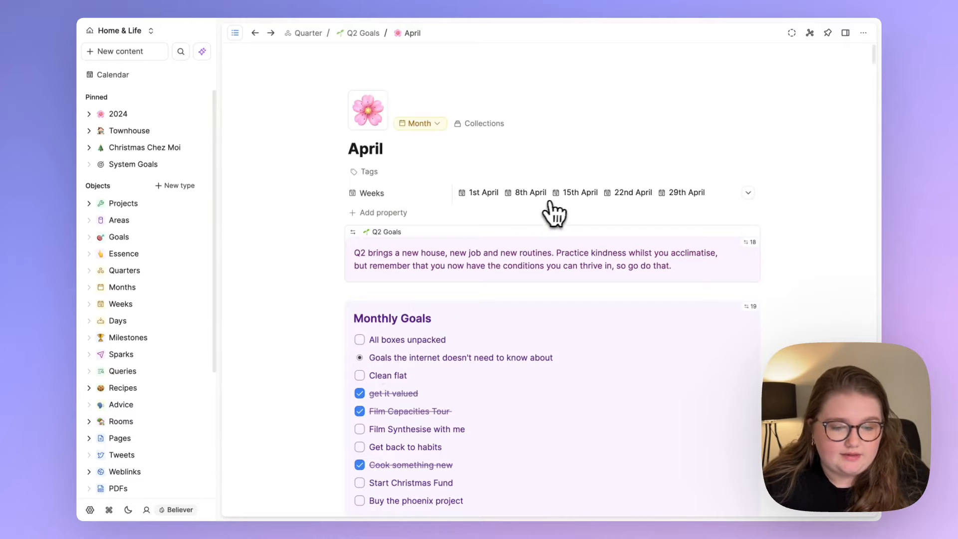
Open the 22nd April week page and link its Next Week to 29th April
click(633, 192)
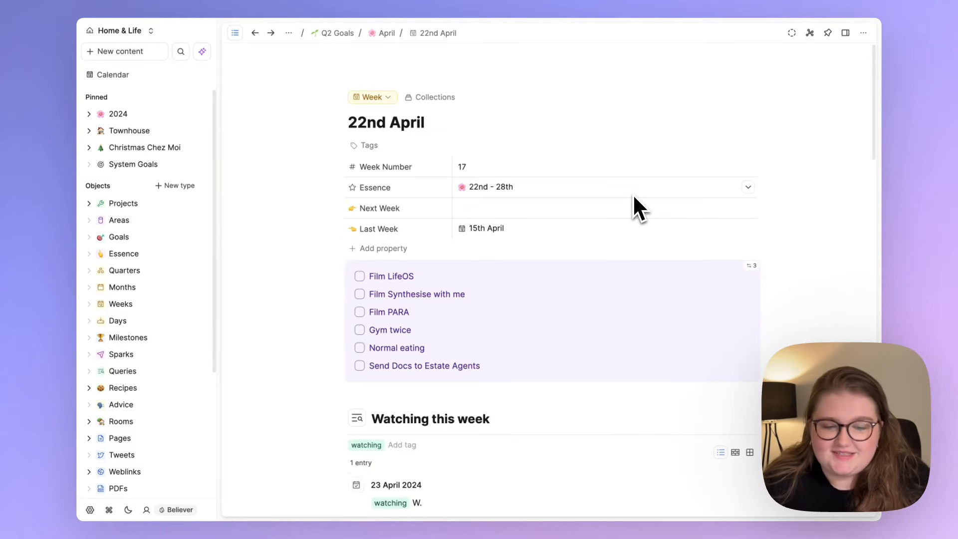
mouse_move(541, 198)
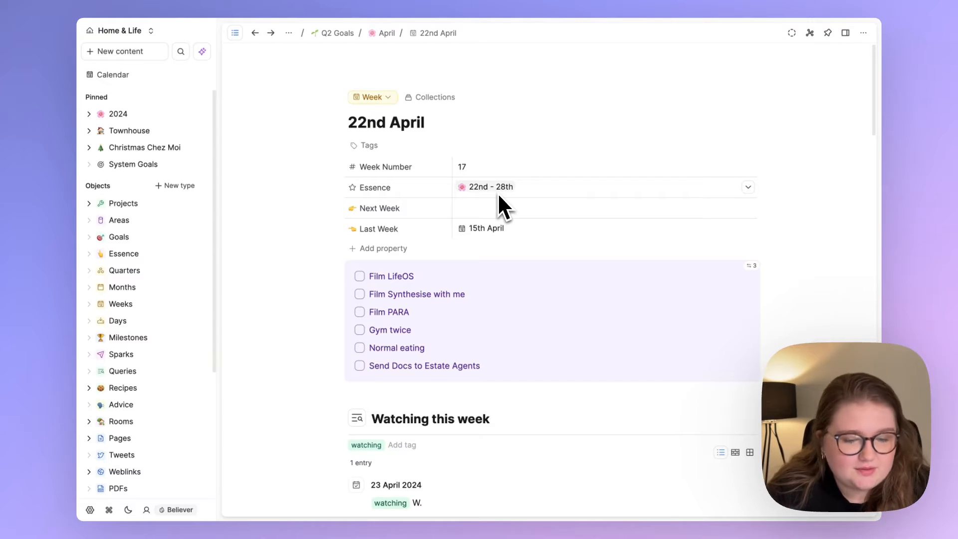
click(507, 207)
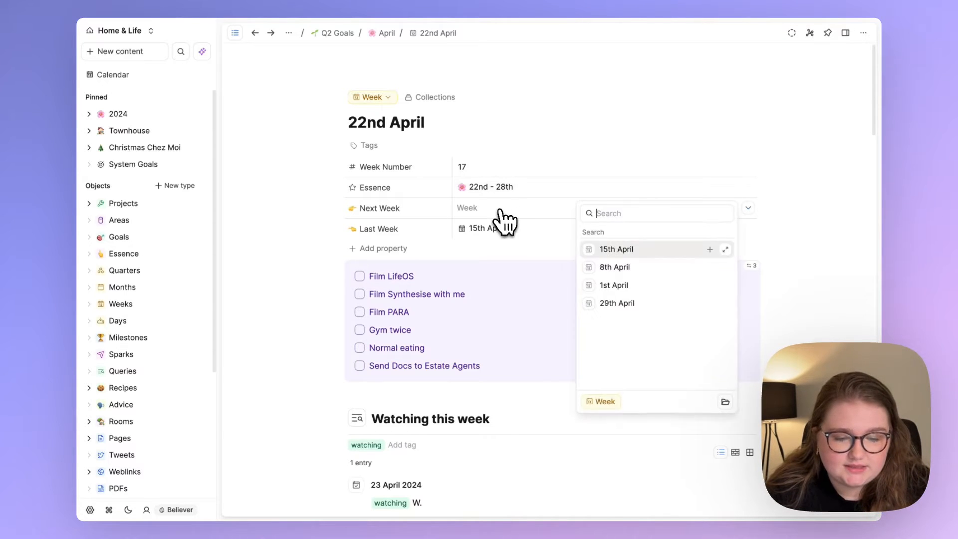
click(617, 304)
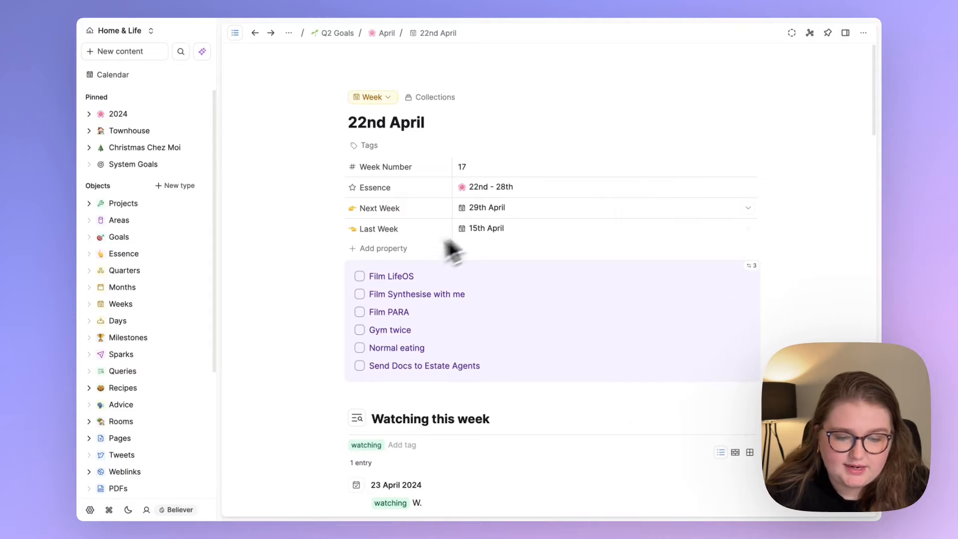
mouse_move(492, 234)
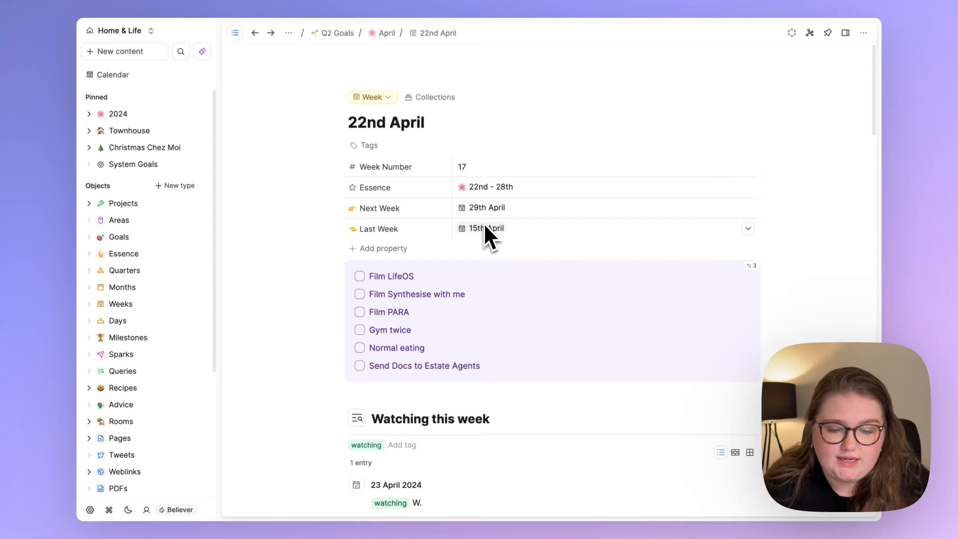
mouse_move(406, 363)
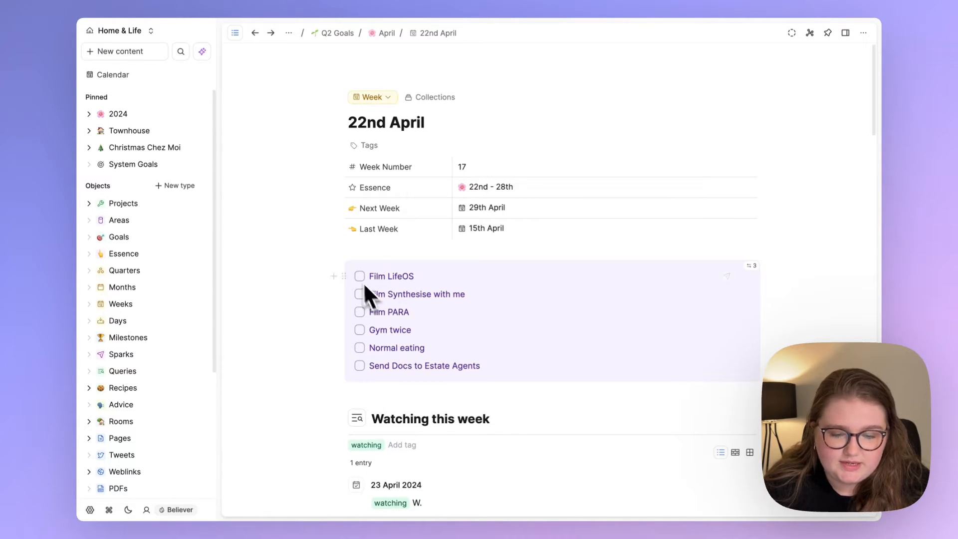
mouse_move(314, 253)
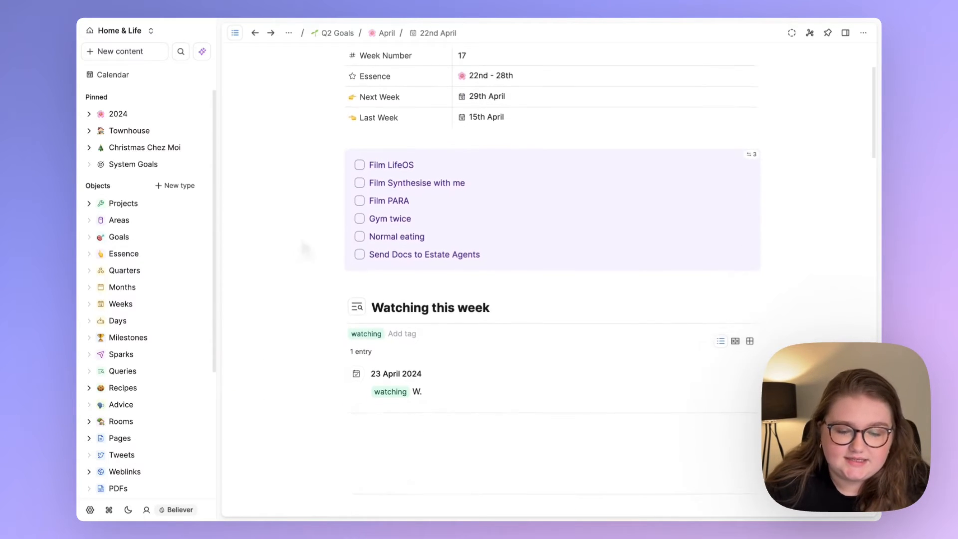
scroll(down, 3)
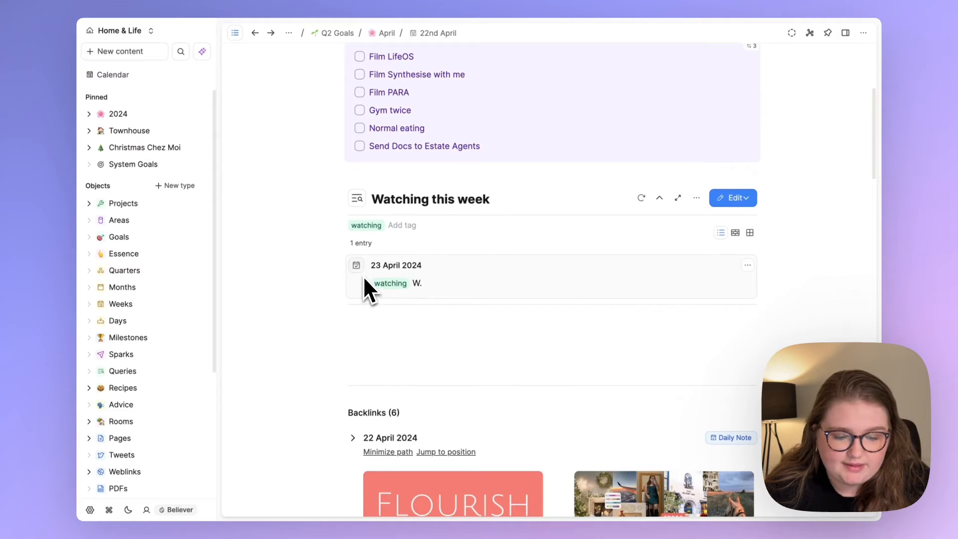
scroll(up, 3)
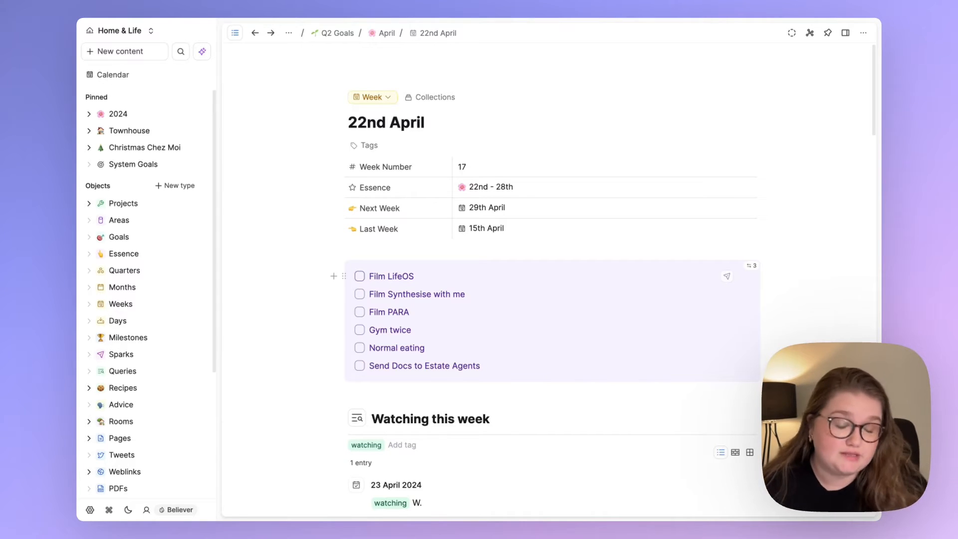
mouse_move(216, 293)
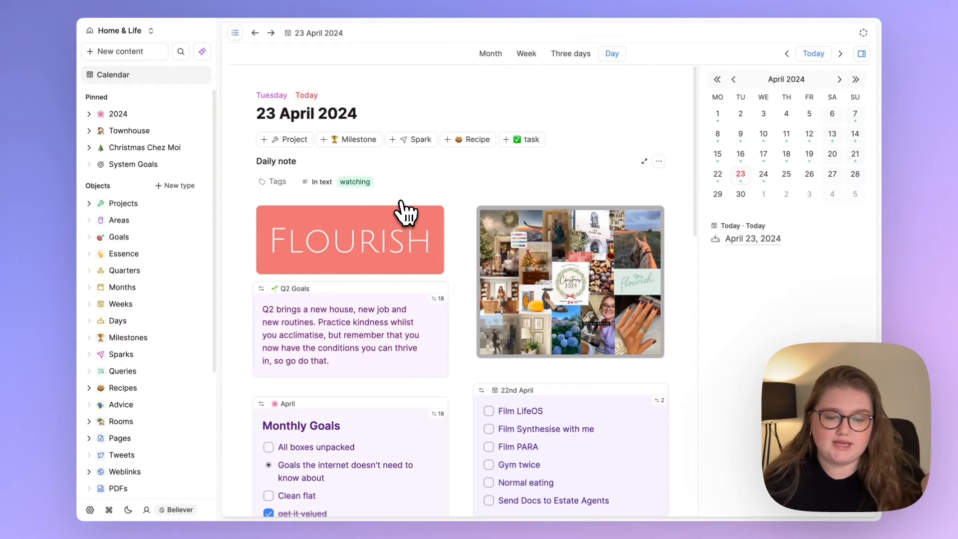
Go to the 24 April daily note and bring up the Today object type's Calendar Settings
scroll(down, 3)
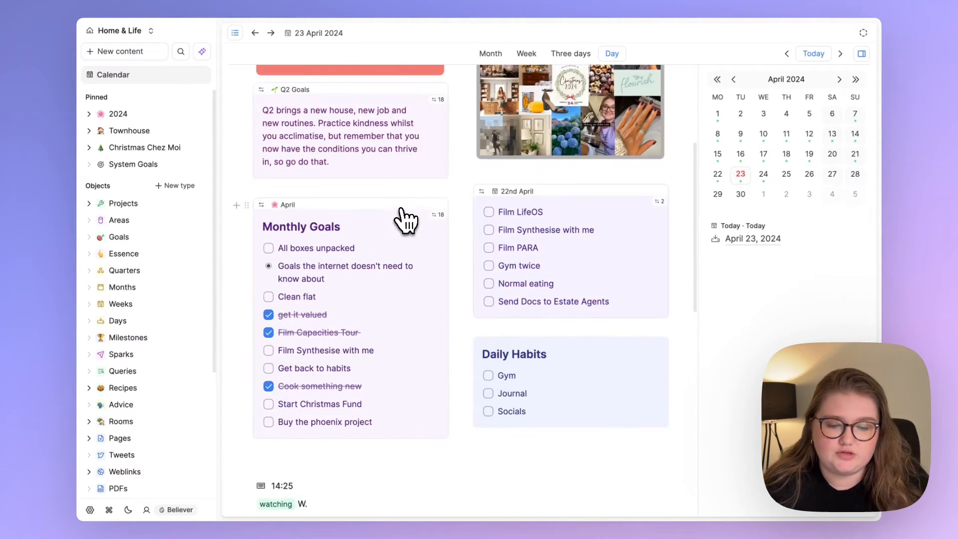
scroll(up, 3)
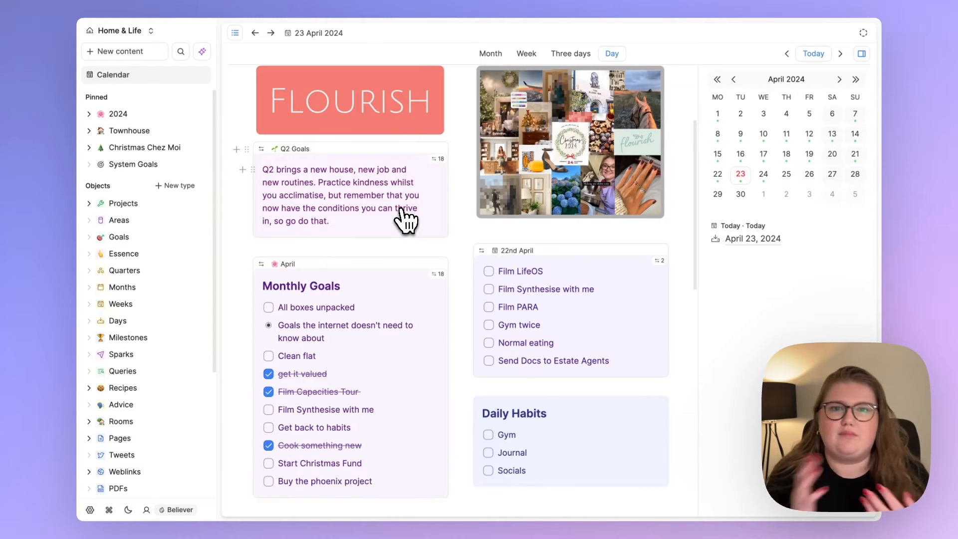
scroll(down, 3)
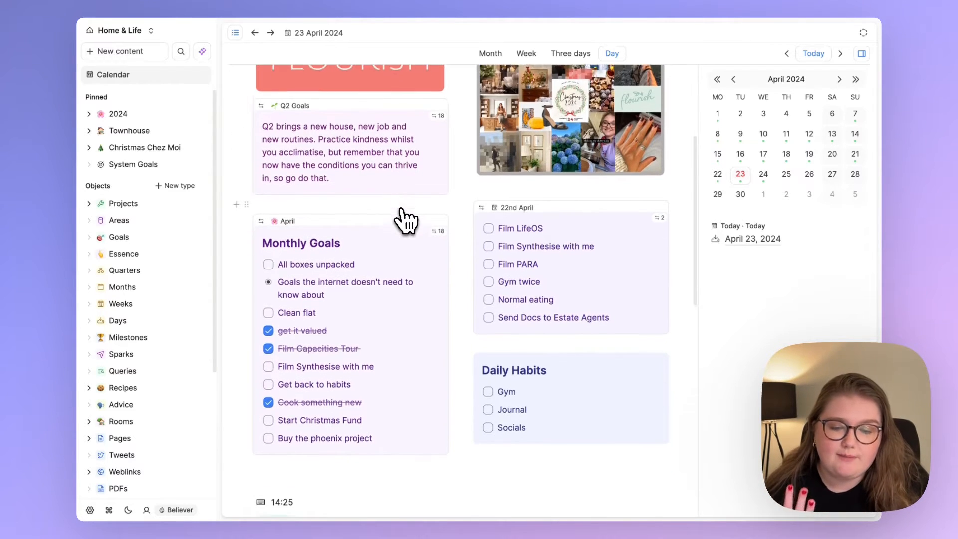
scroll(down, 3)
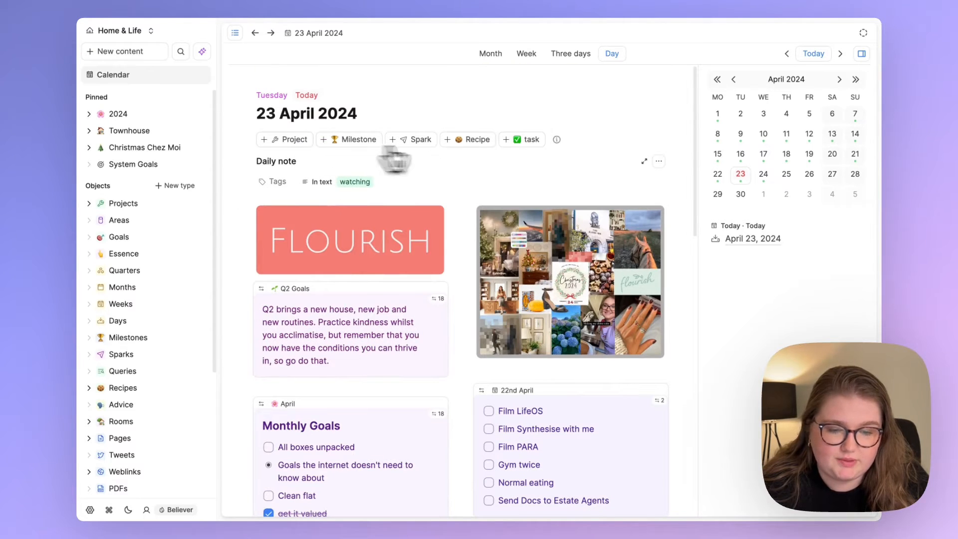
mouse_move(774, 187)
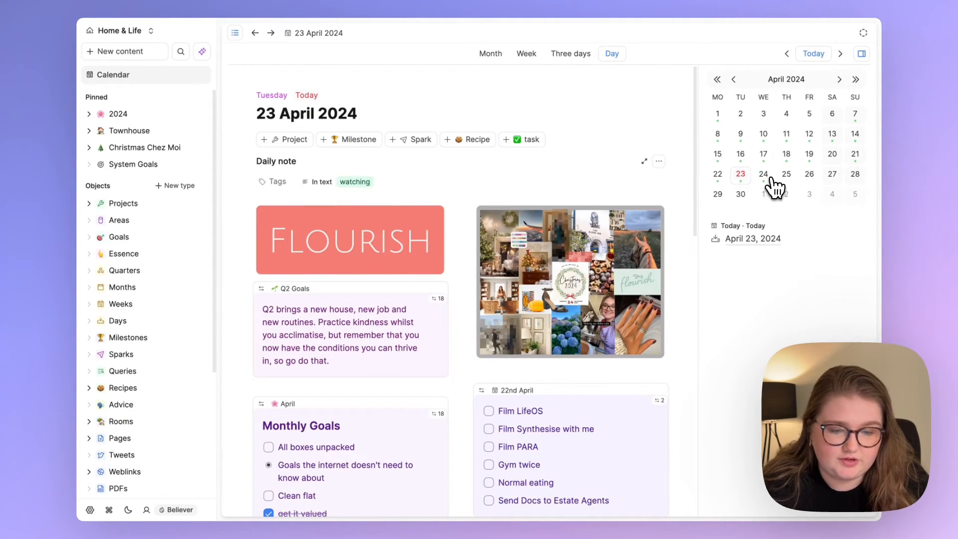
click(764, 174)
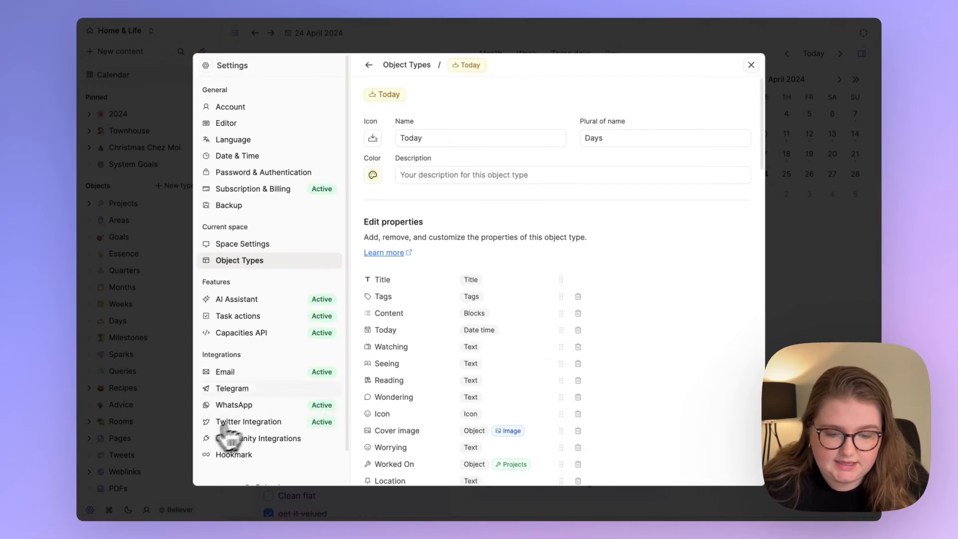
scroll(down, 3)
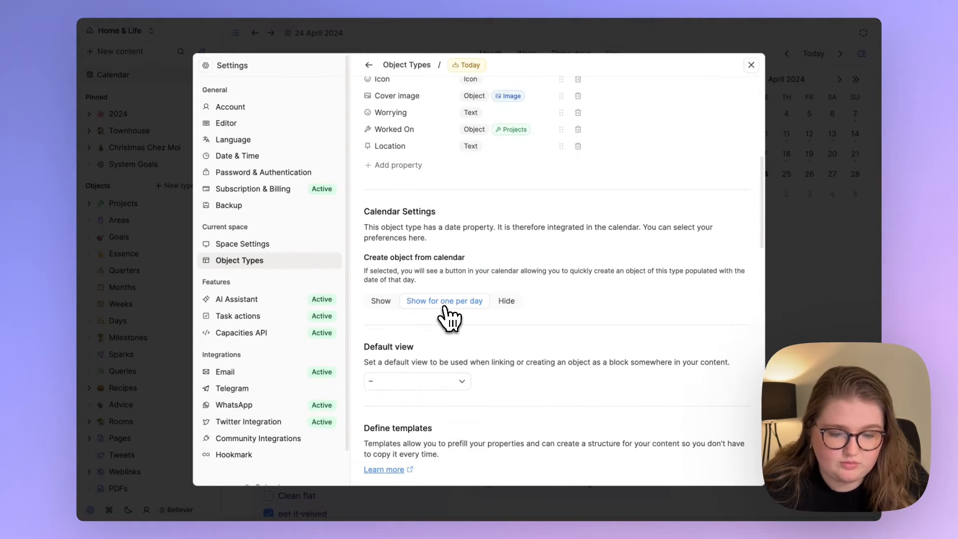
Allow one Today entry per day and create an untitled Today entry for 24 April
click(751, 66)
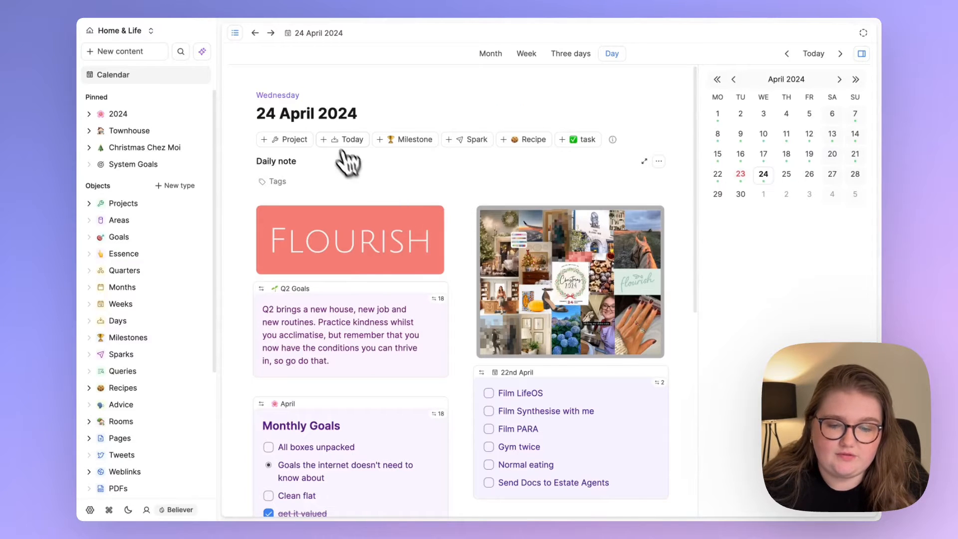
click(348, 140)
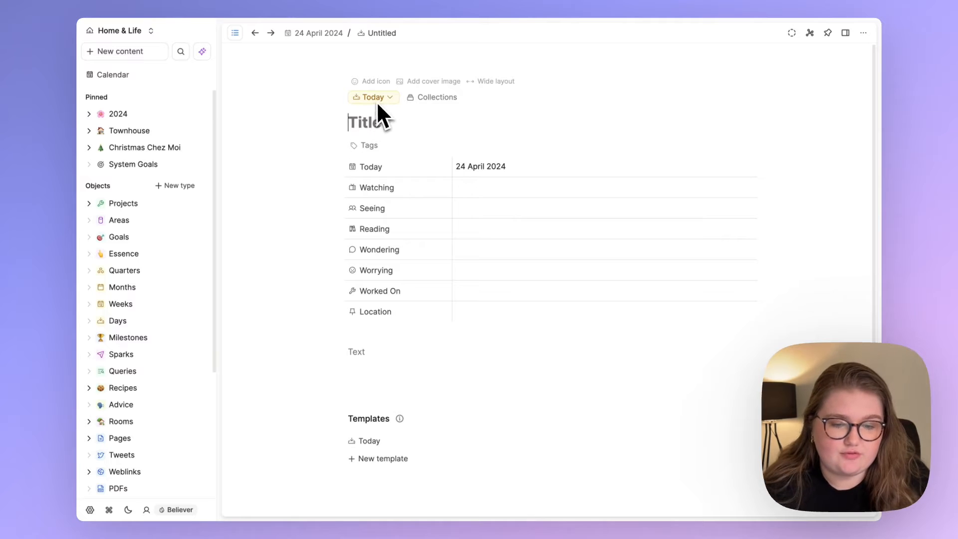
mouse_move(462, 178)
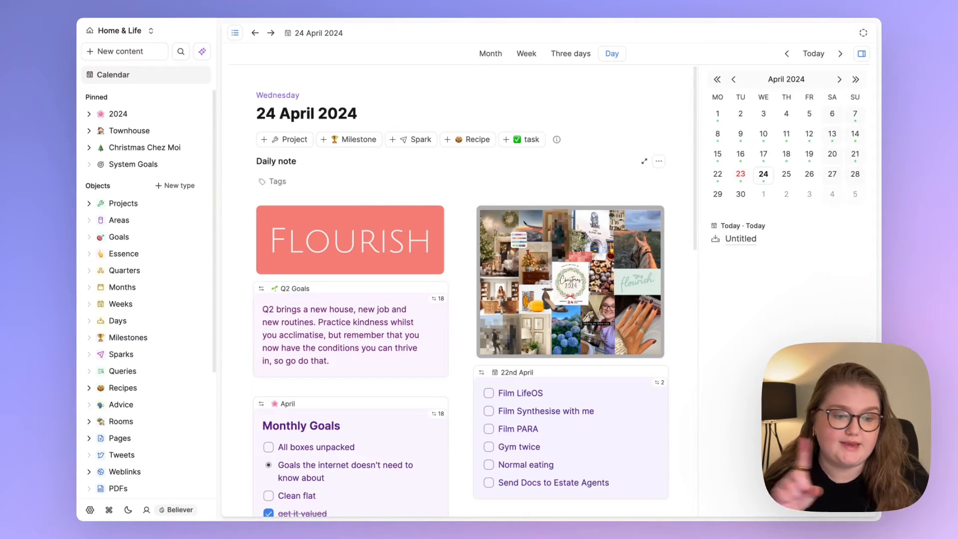
mouse_move(757, 188)
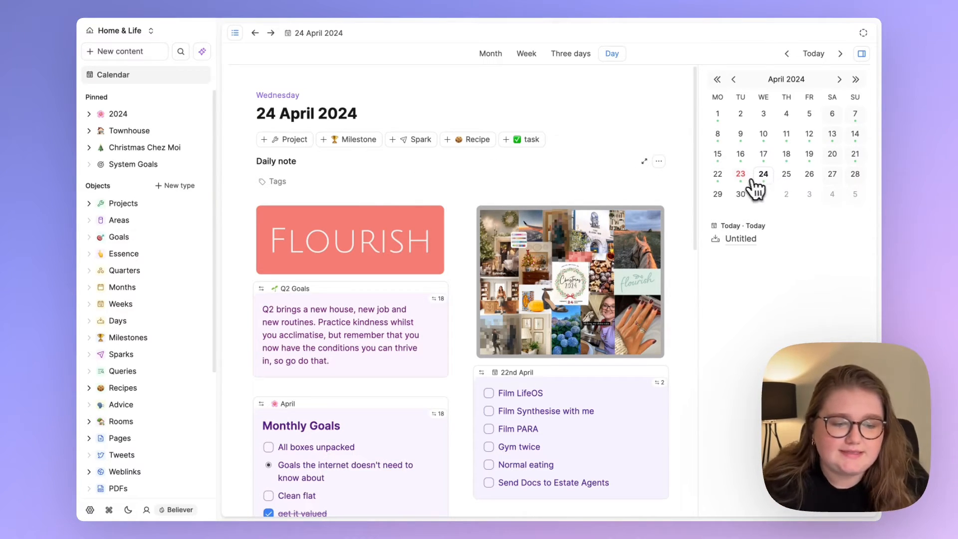
Return to 23 April, expand its Today entry and step through the Seeing, Reading and Worrying fields
click(740, 174)
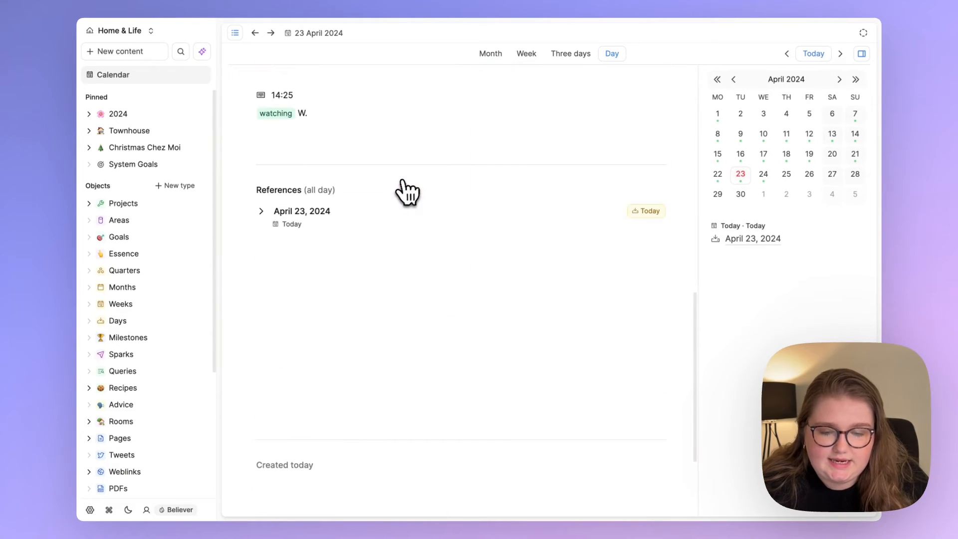
mouse_move(303, 217)
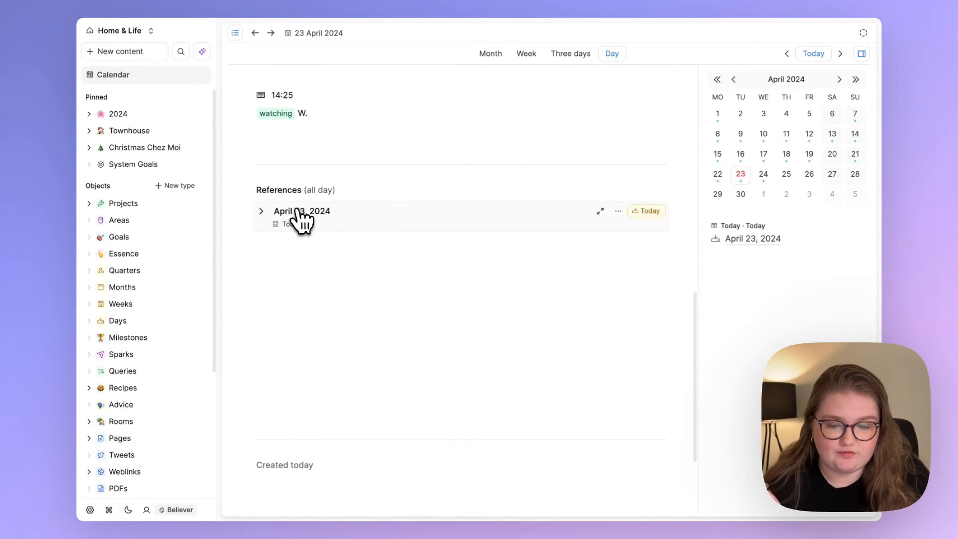
click(260, 211)
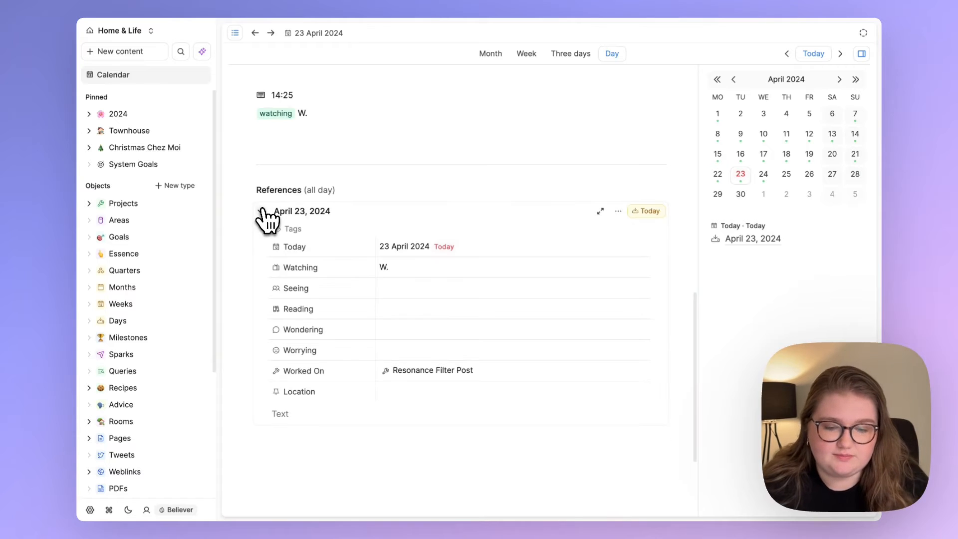
scroll(up, 3)
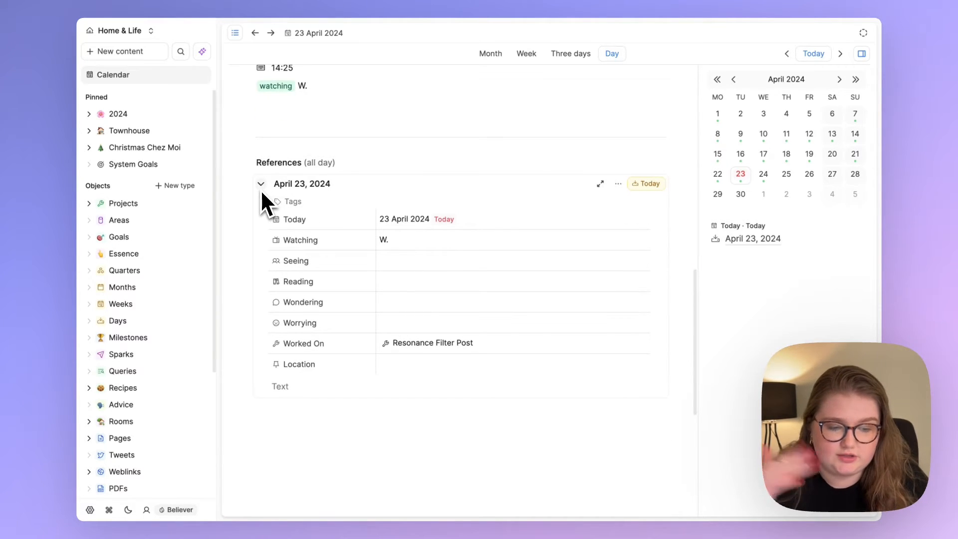
mouse_move(421, 248)
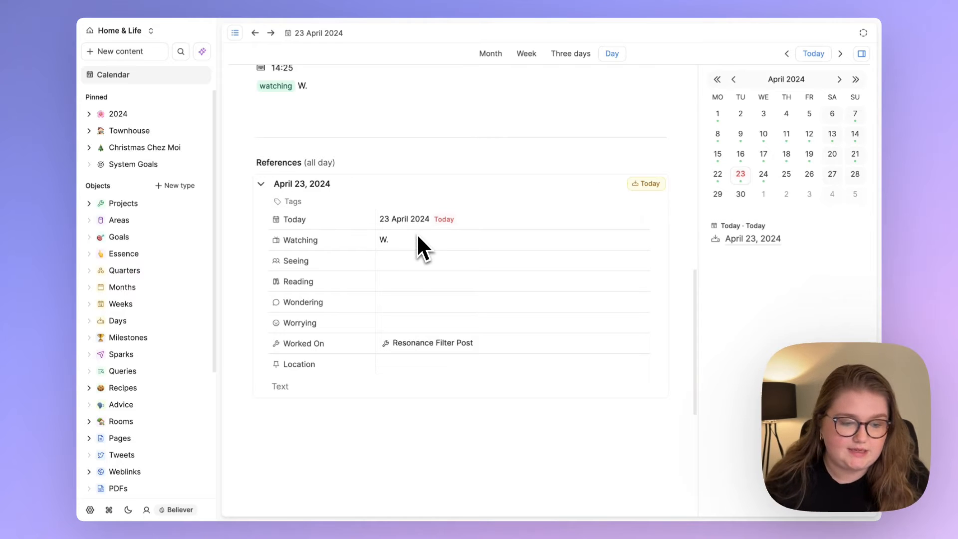
scroll(up, 3)
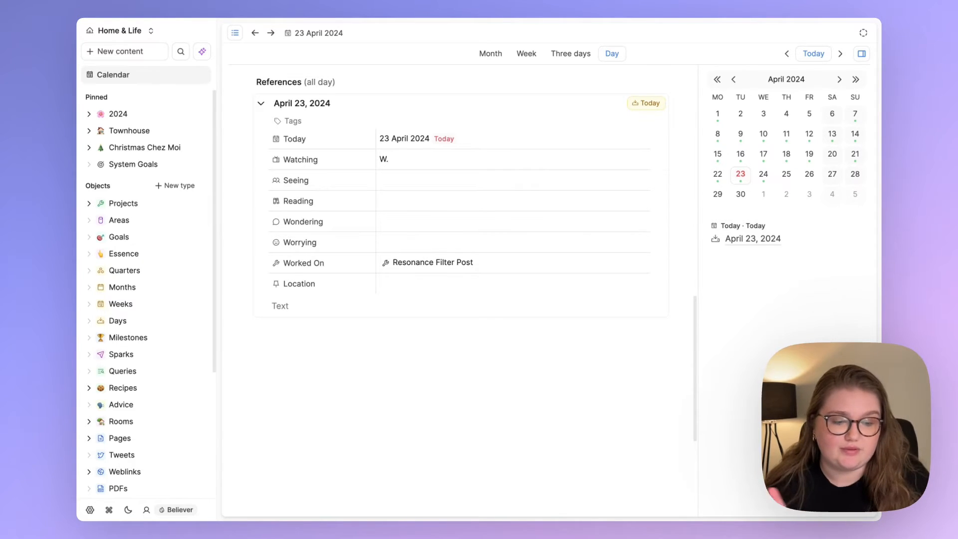
click(512, 159)
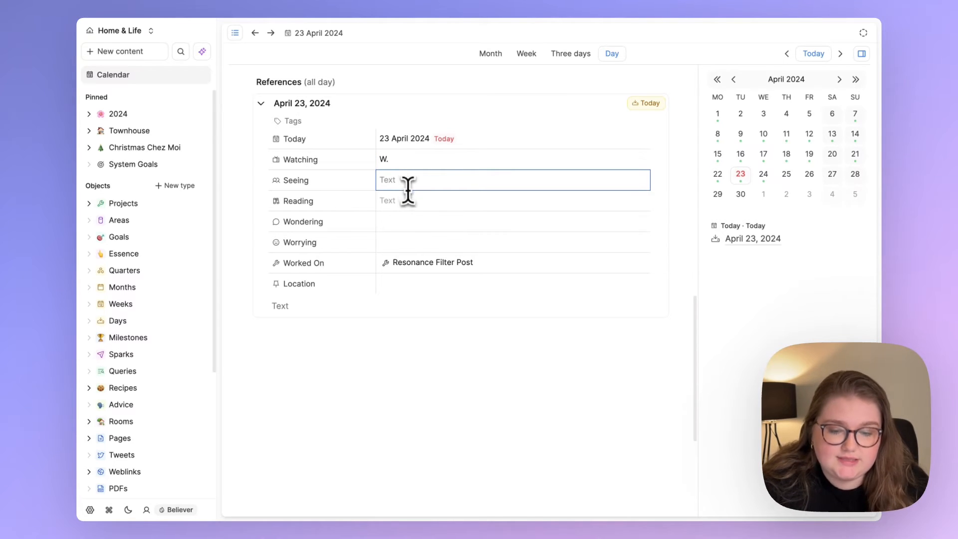
click(513, 200)
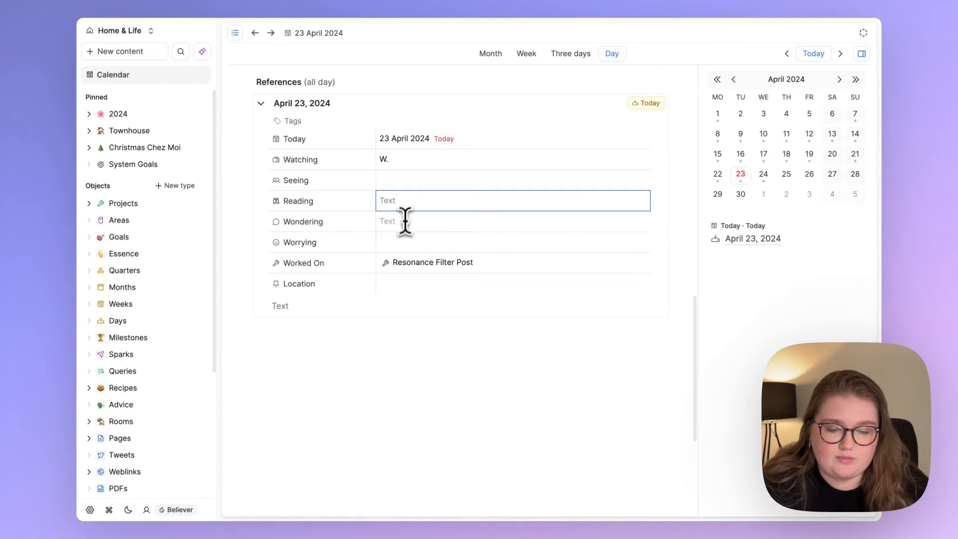
click(512, 242)
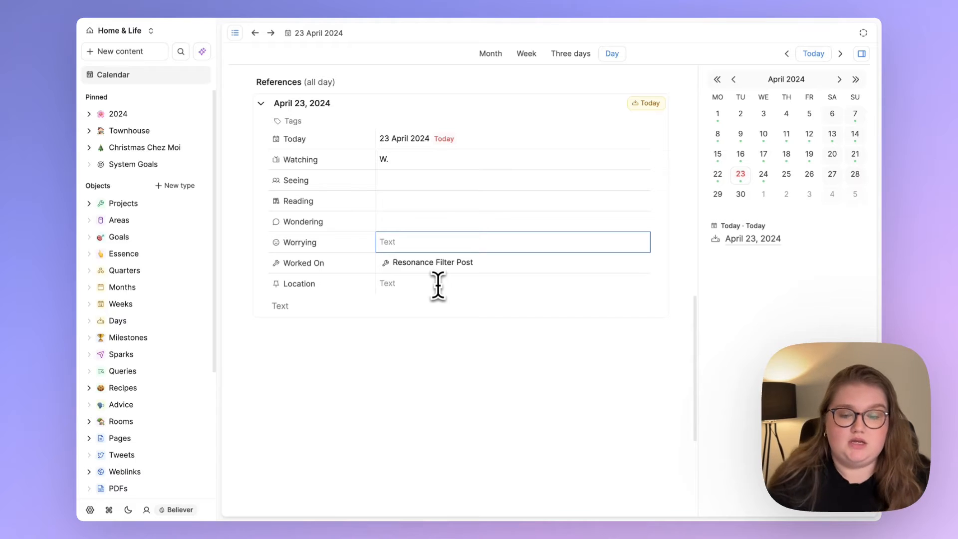
click(117, 320)
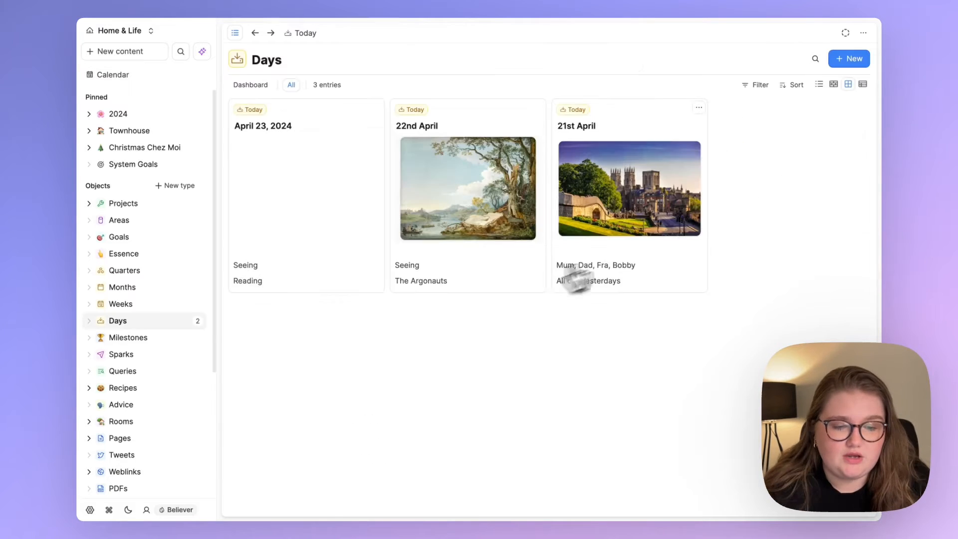
mouse_move(642, 230)
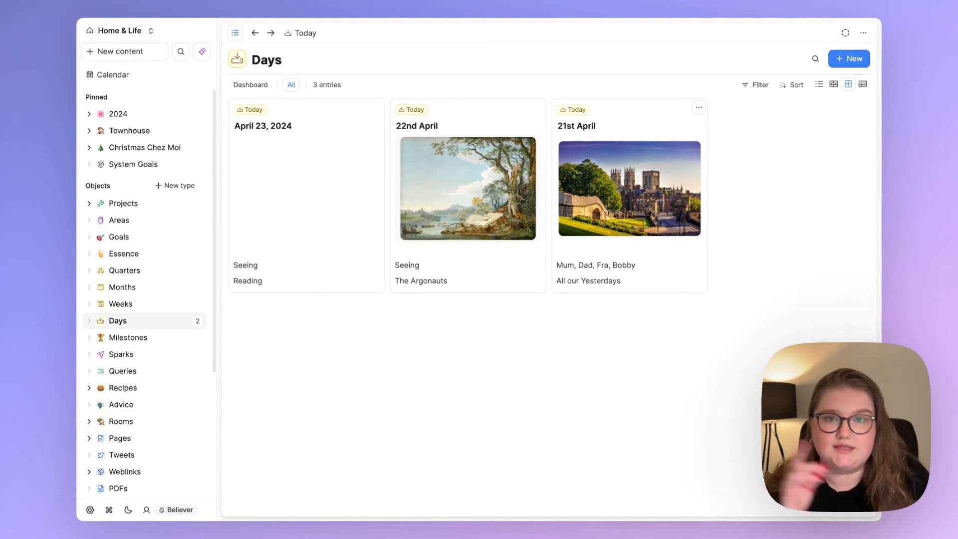
click(263, 126)
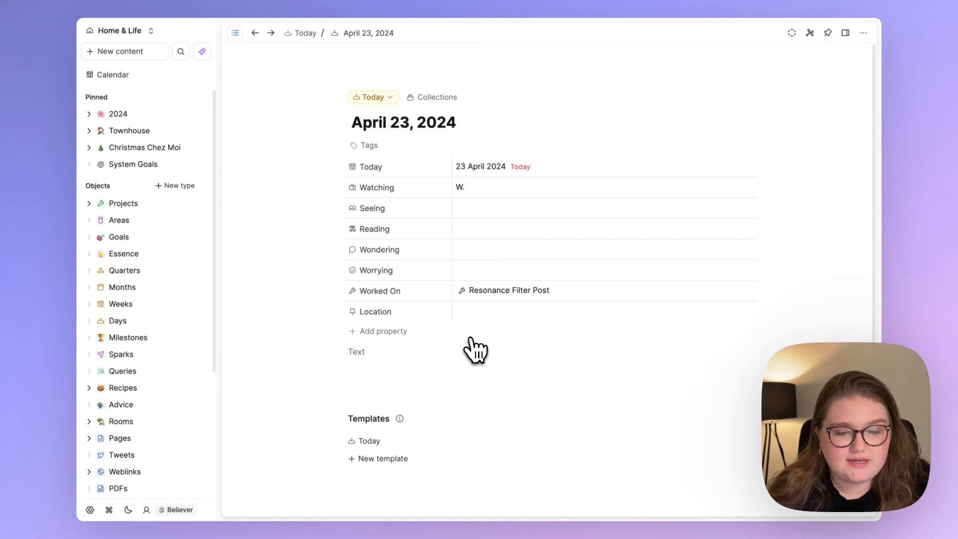
mouse_move(439, 367)
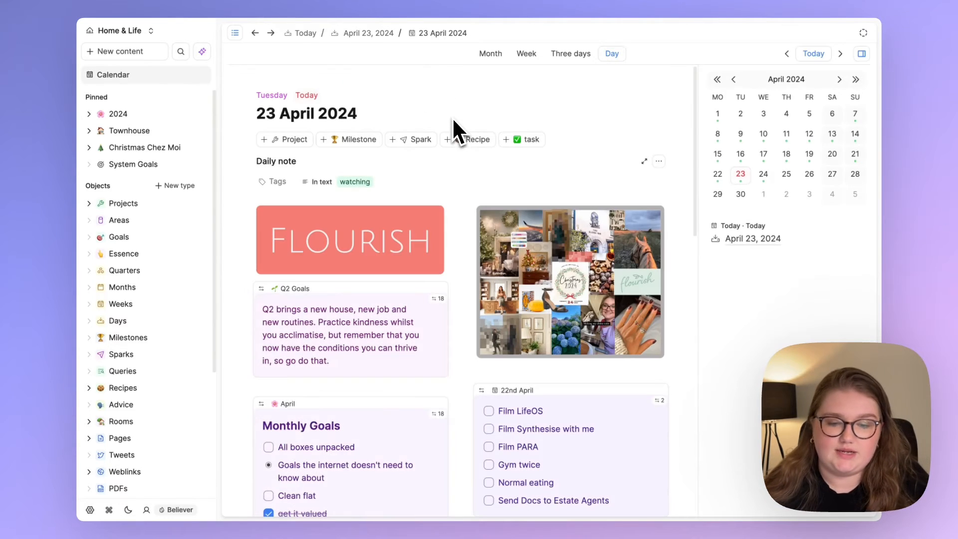
Expand the April 23, 2024 Today entry and view the 22nd April week block with week number 17
scroll(down, 3)
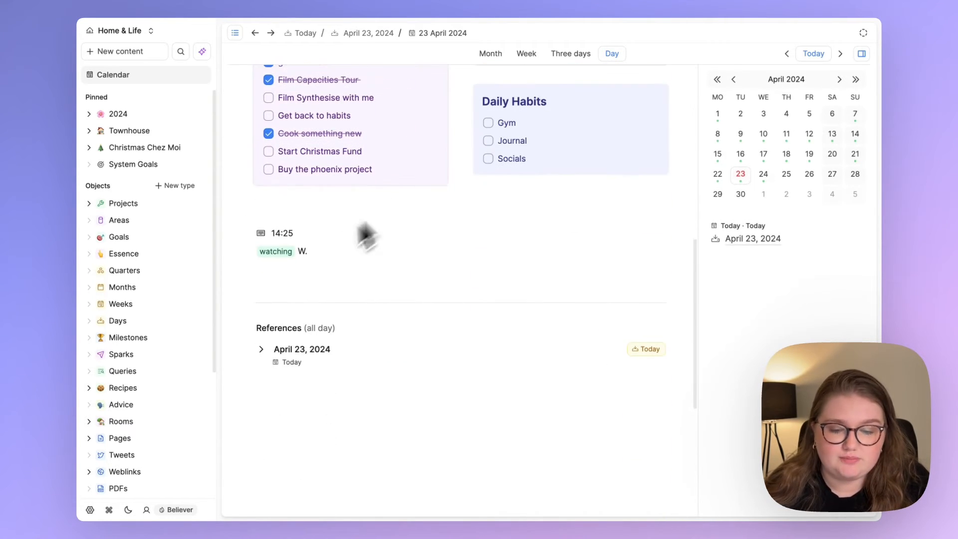
click(261, 350)
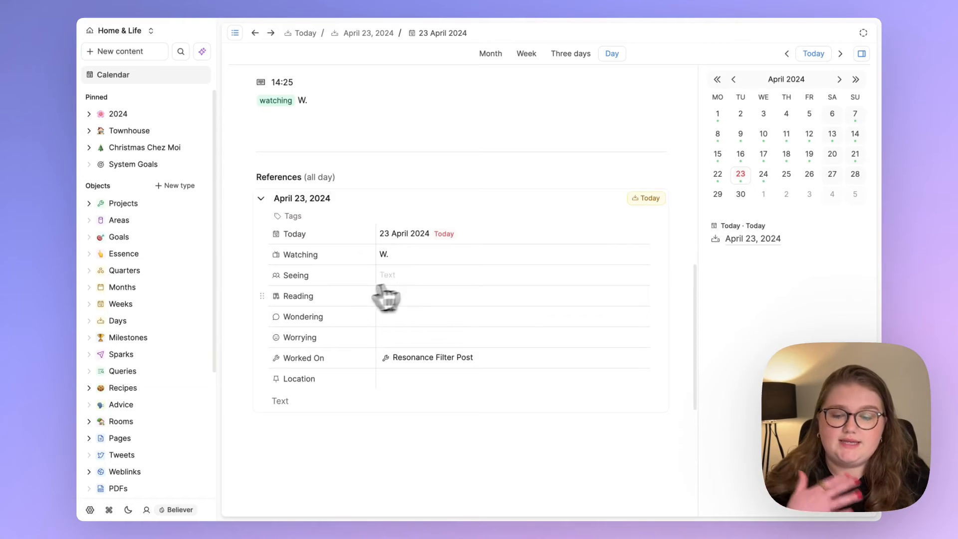
scroll(up, 3)
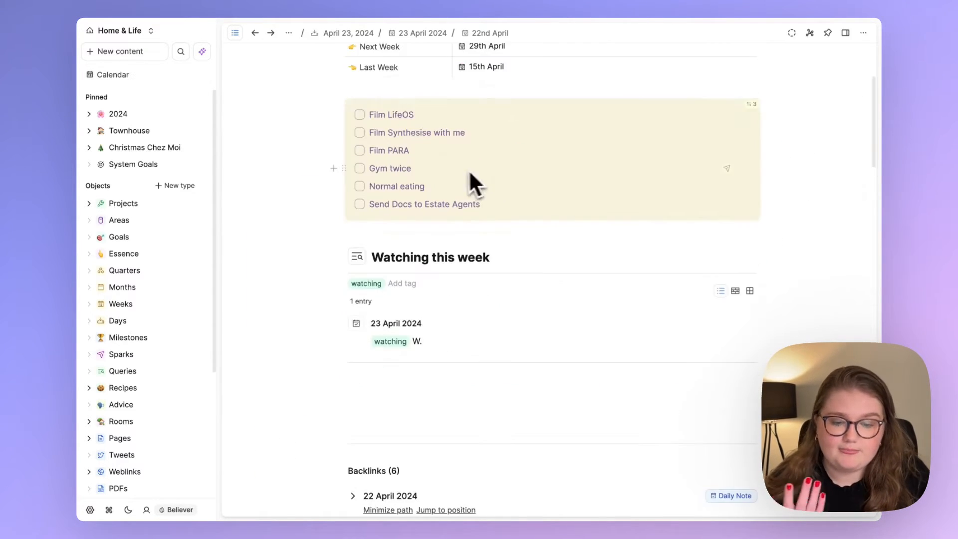
scroll(up, 3)
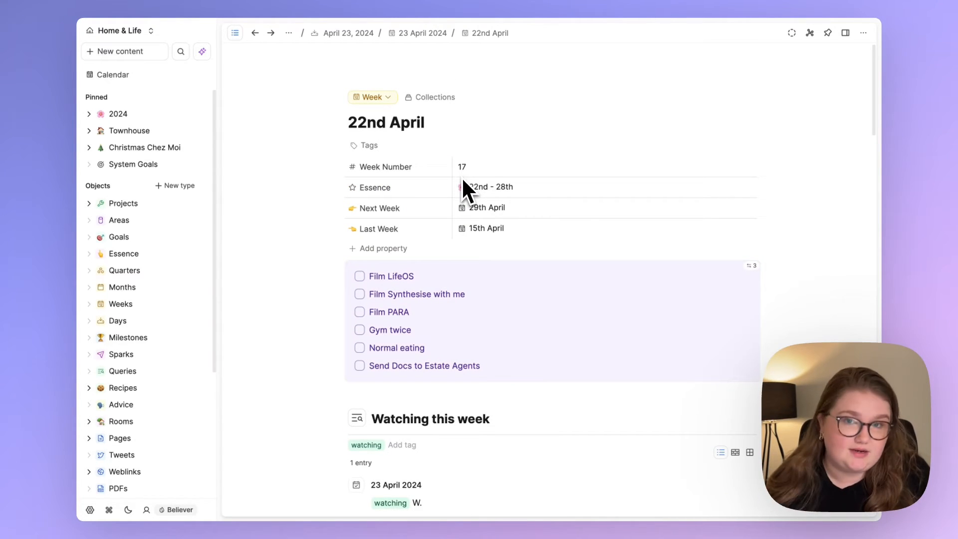
View the Essence collection table and reopen the 22nd - 28th Essence entry
click(489, 187)
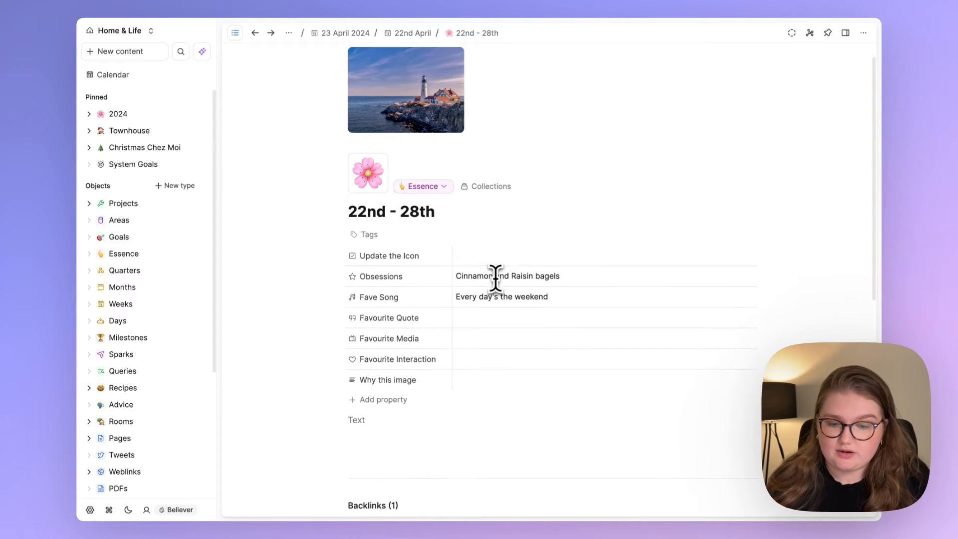
click(507, 270)
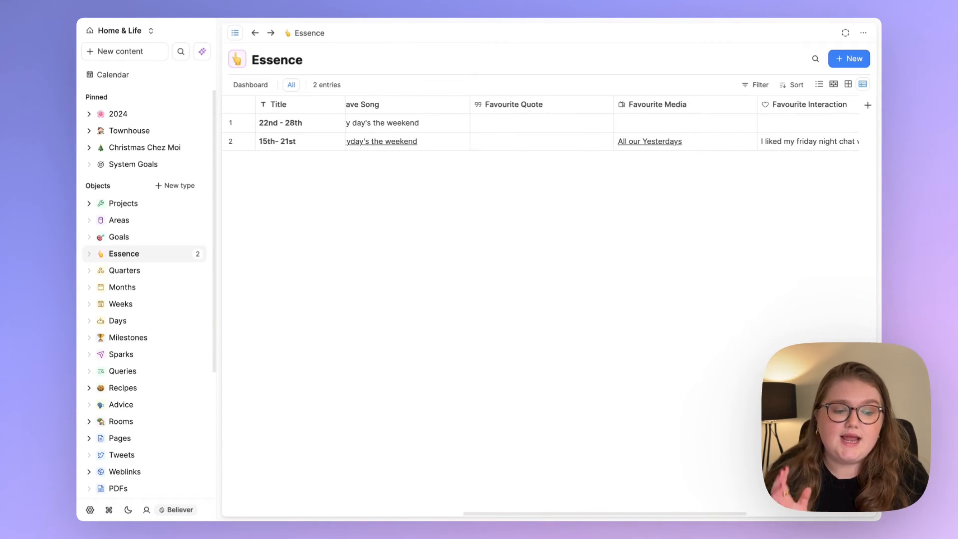
click(275, 122)
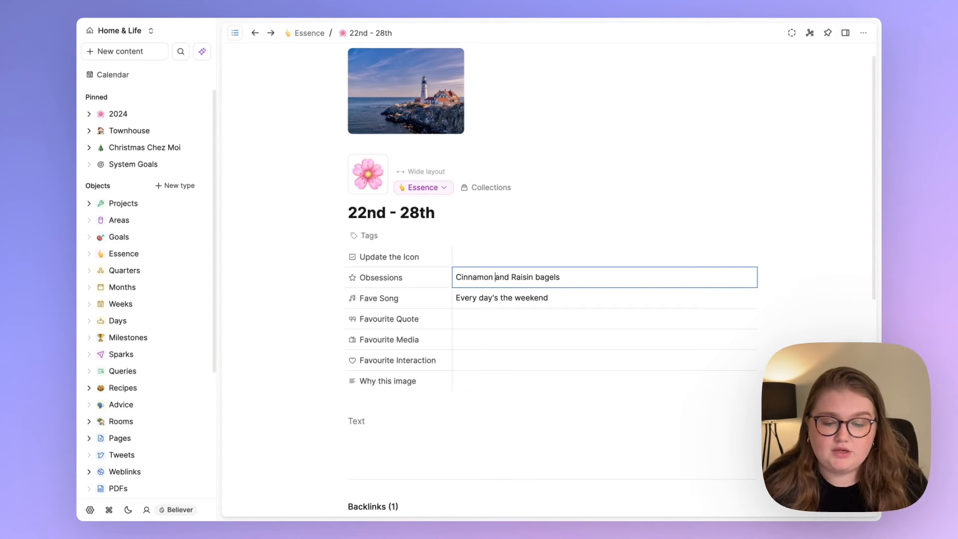
click(288, 227)
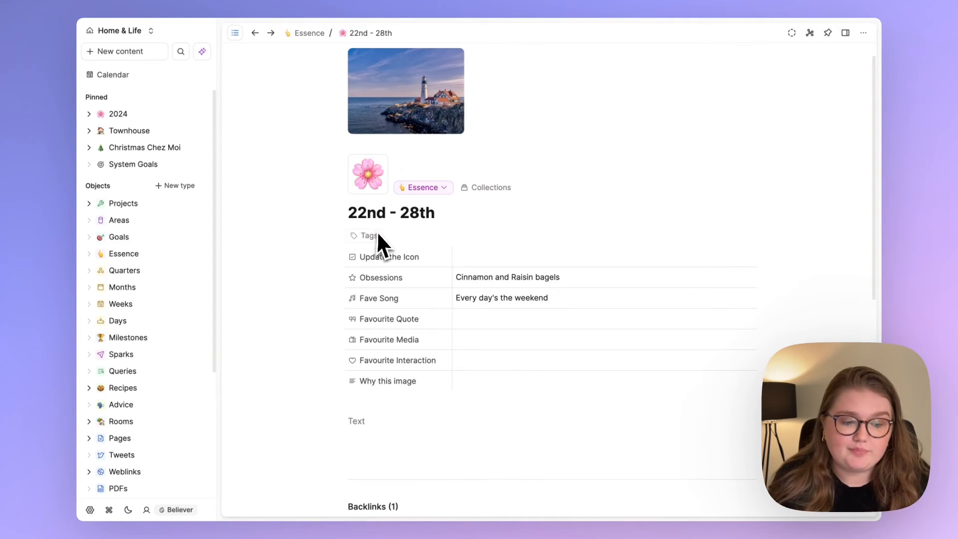
mouse_move(244, 257)
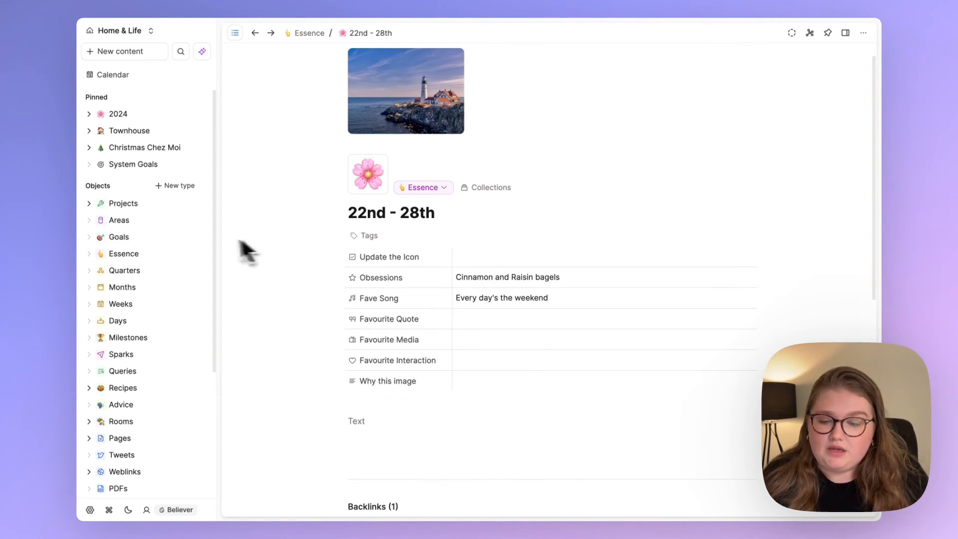
Return to the 23 April 2024 daily note via Calendar in the sidebar
click(113, 75)
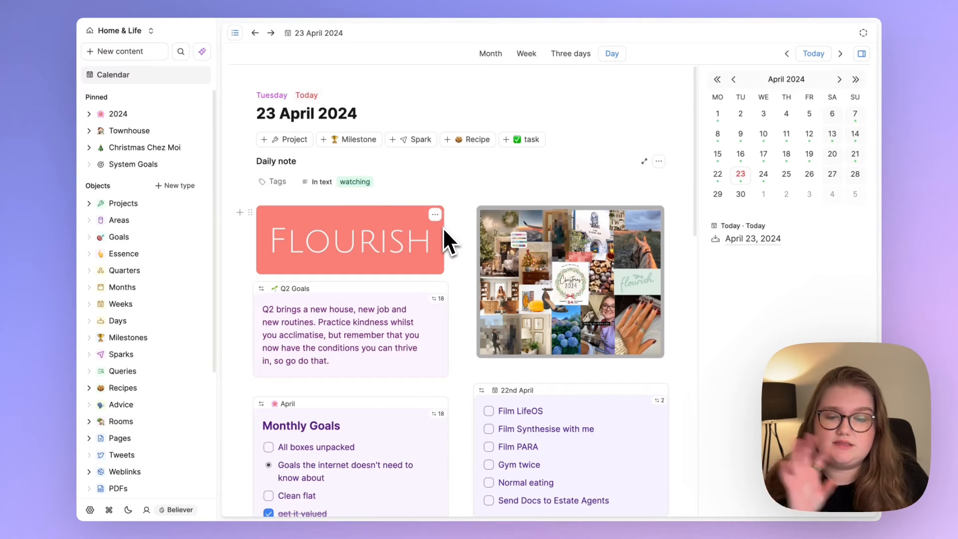
scroll(down, 3)
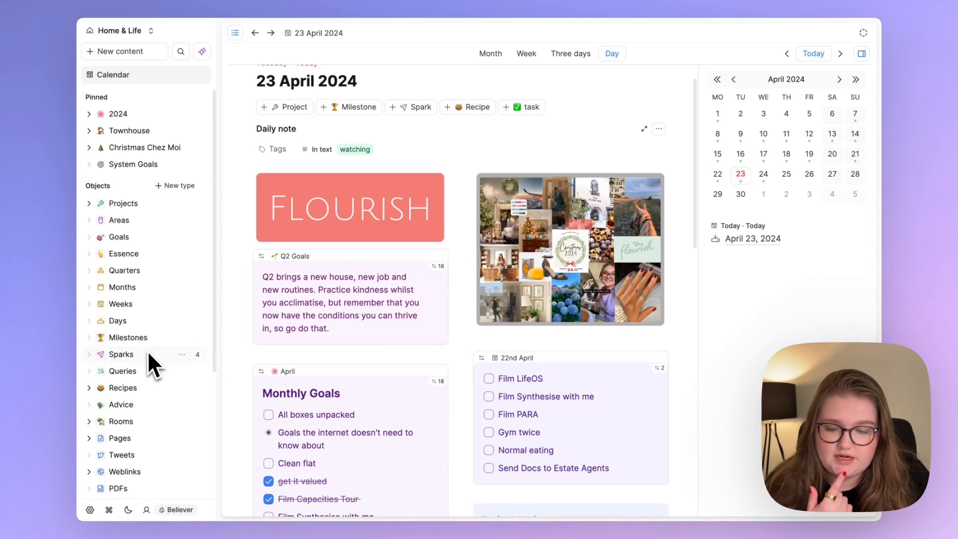
mouse_move(151, 227)
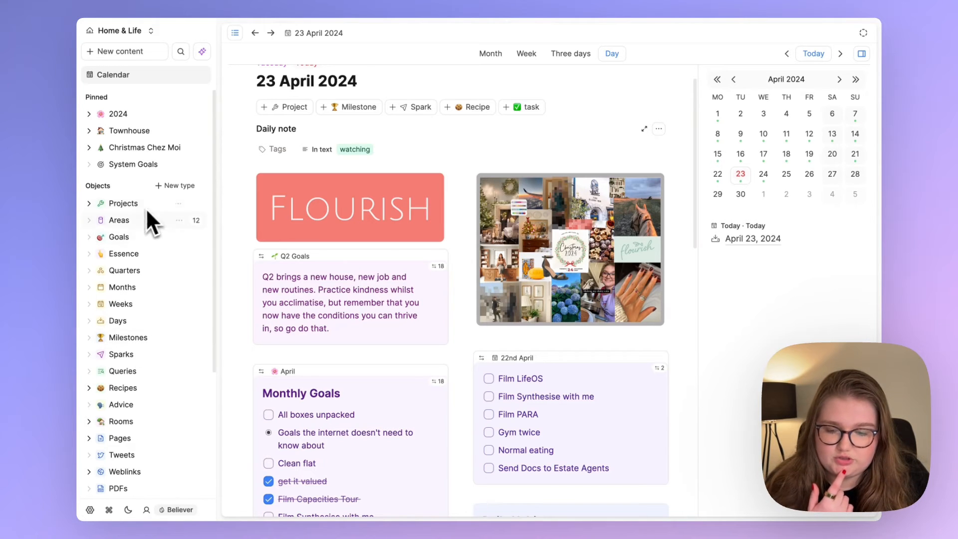
mouse_move(151, 363)
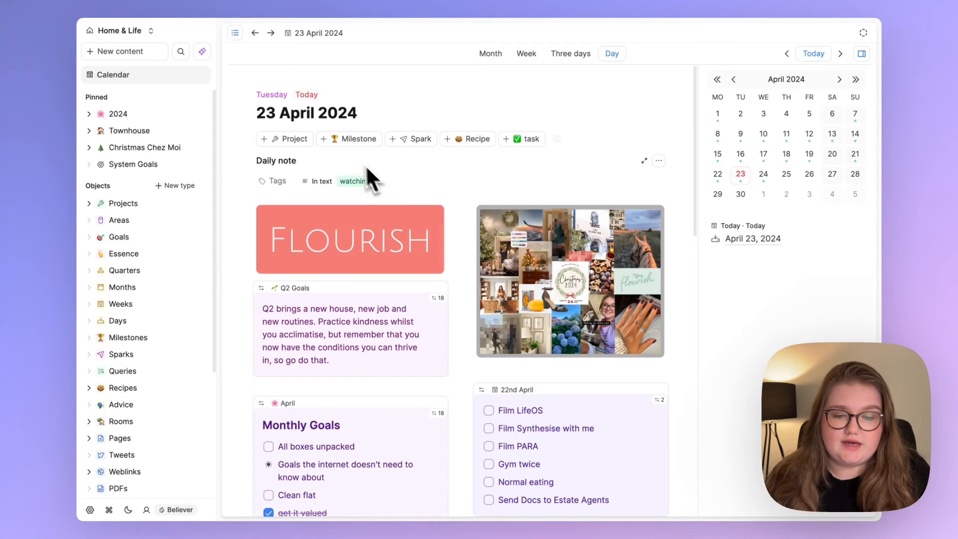
Add a milestone 'Filmed a good video! (hopefully)' for today and find it in the daily note's References
click(354, 139)
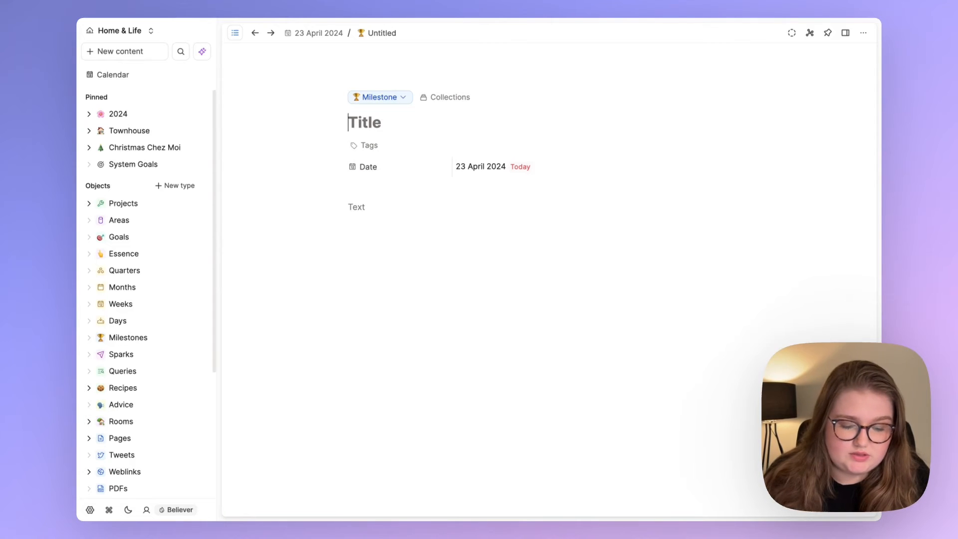
text(Filmed a good video! (hopefully))
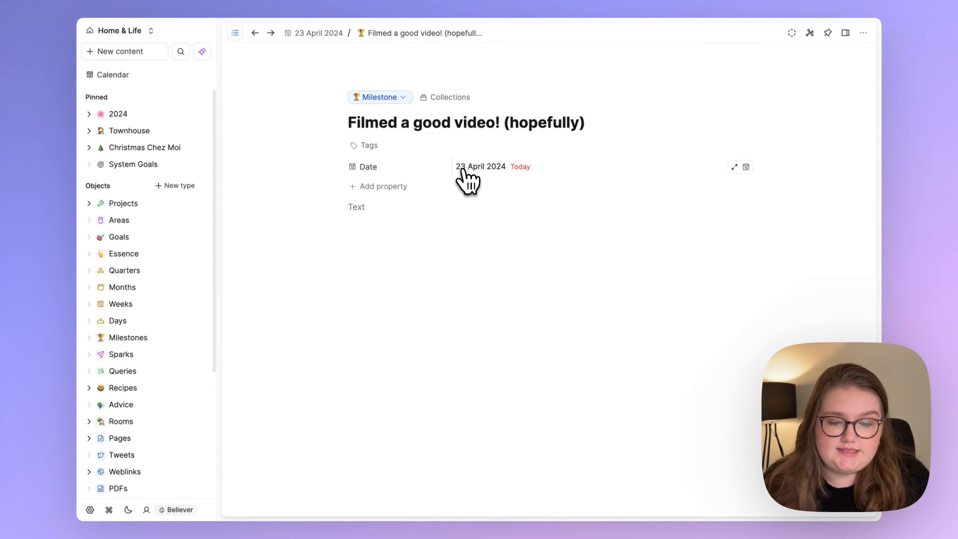
click(113, 74)
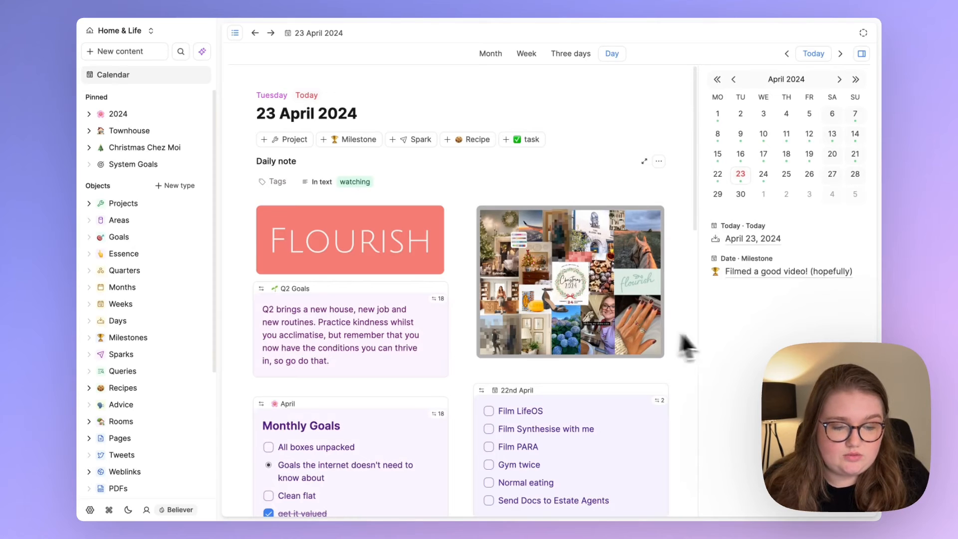
mouse_move(777, 107)
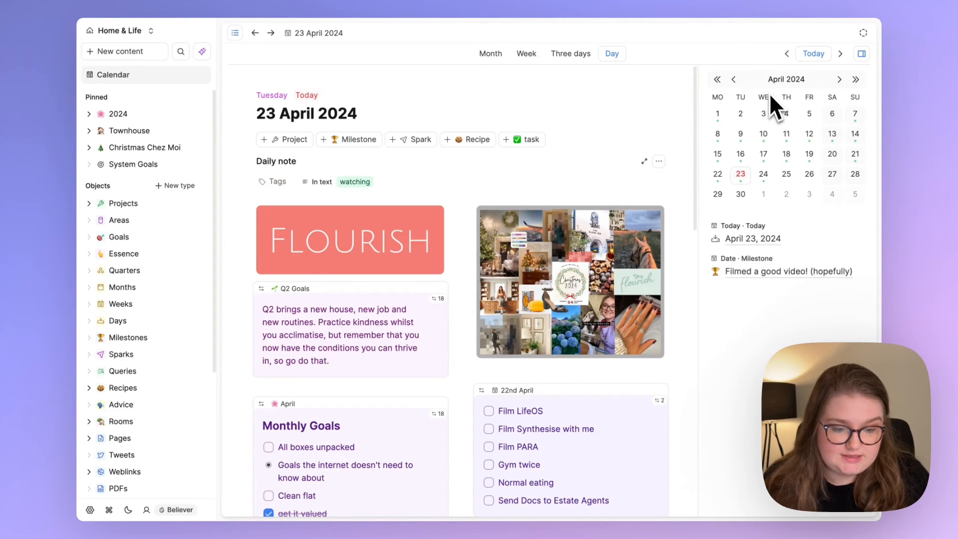
scroll(down, 3)
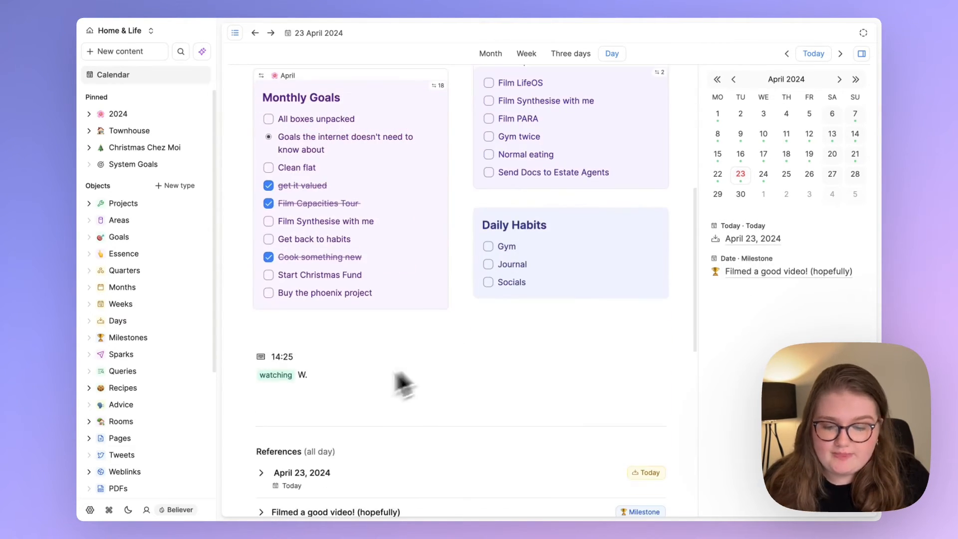
scroll(down, 3)
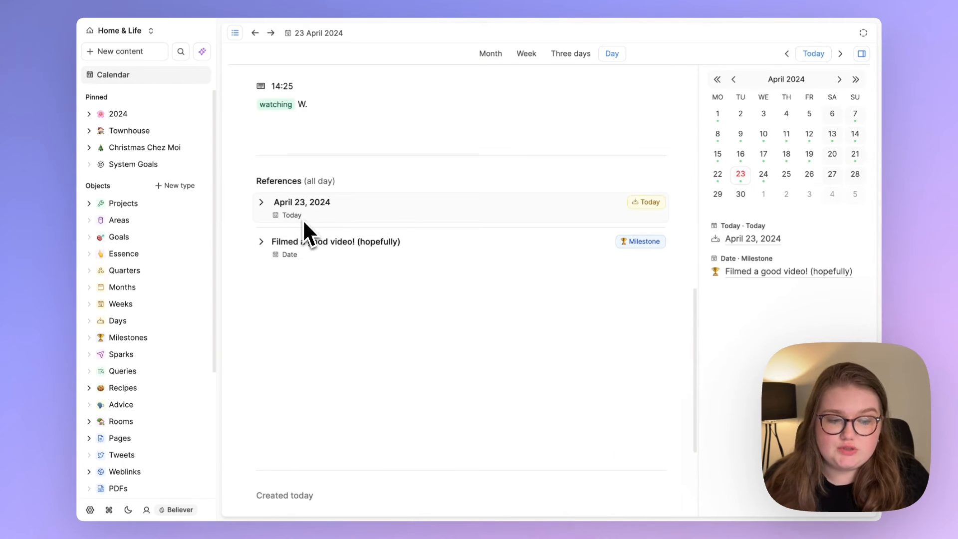
mouse_move(266, 238)
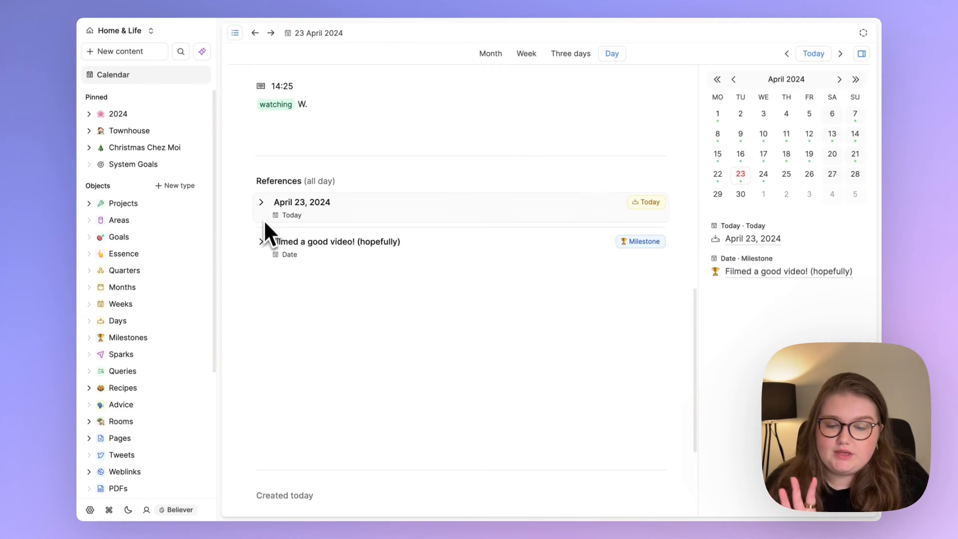
Enter 'The Argonauts' as the April 23 Reading and convert it into a Spark object
click(261, 202)
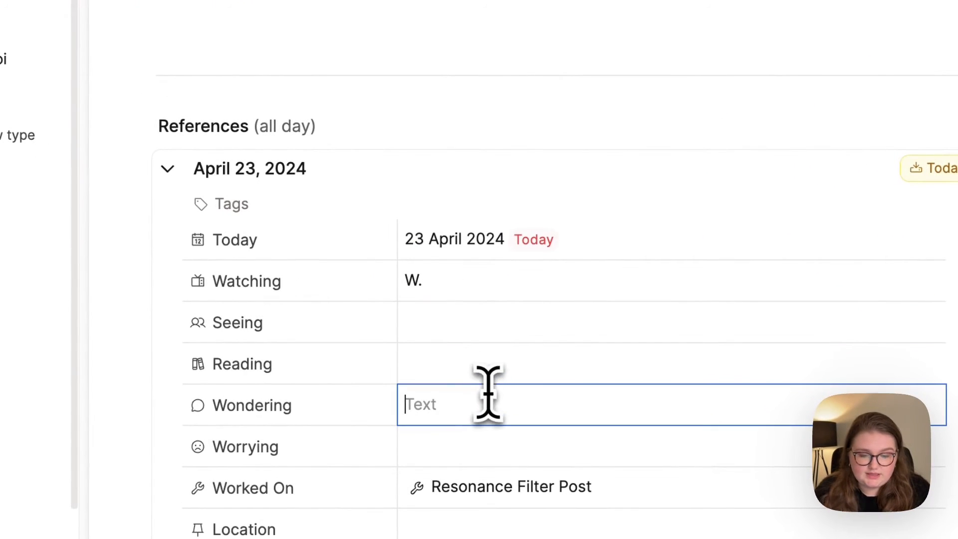
mouse_move(483, 367)
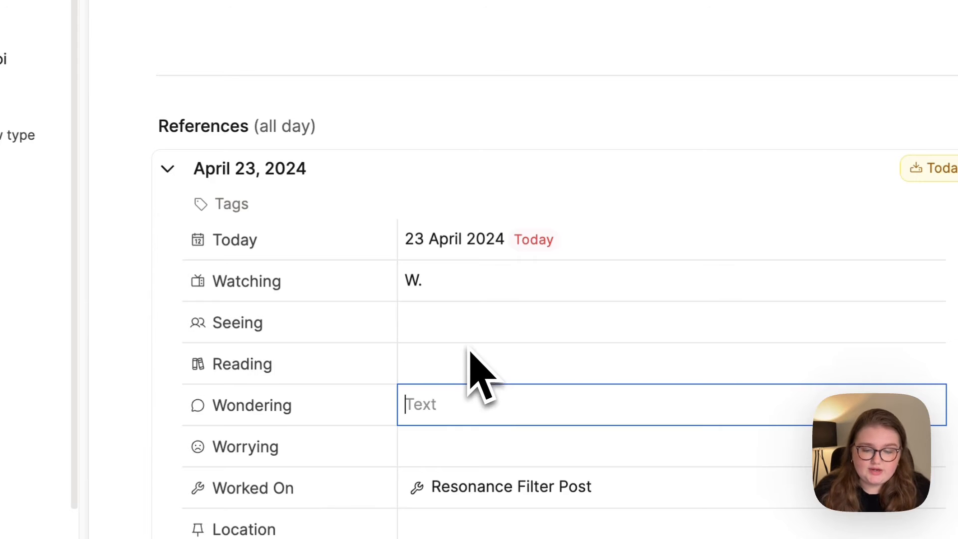
text(The)
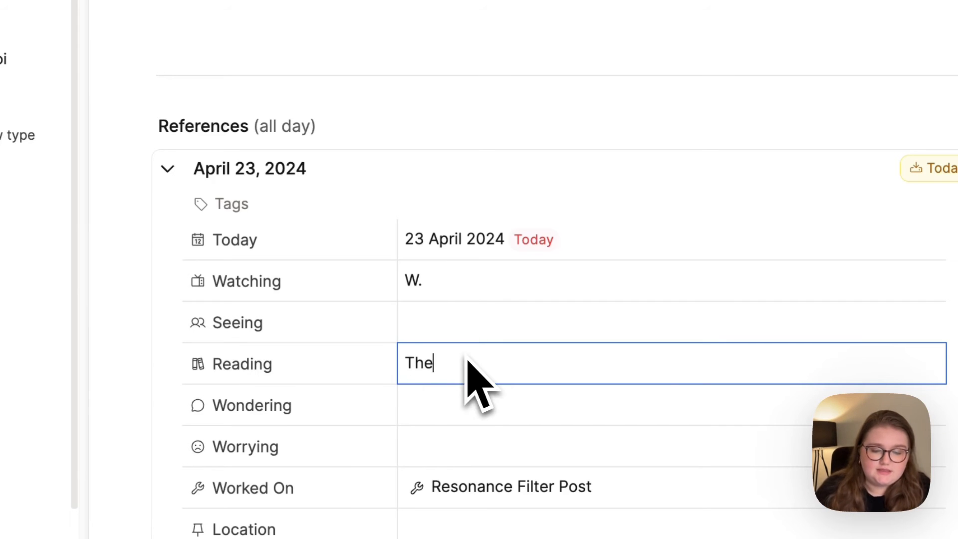
text(Argonauts)
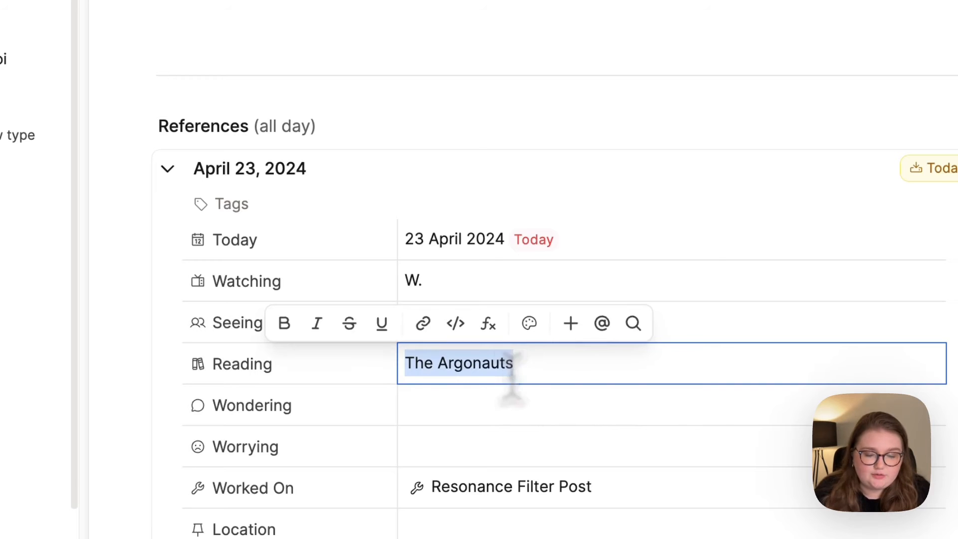
mouse_move(570, 323)
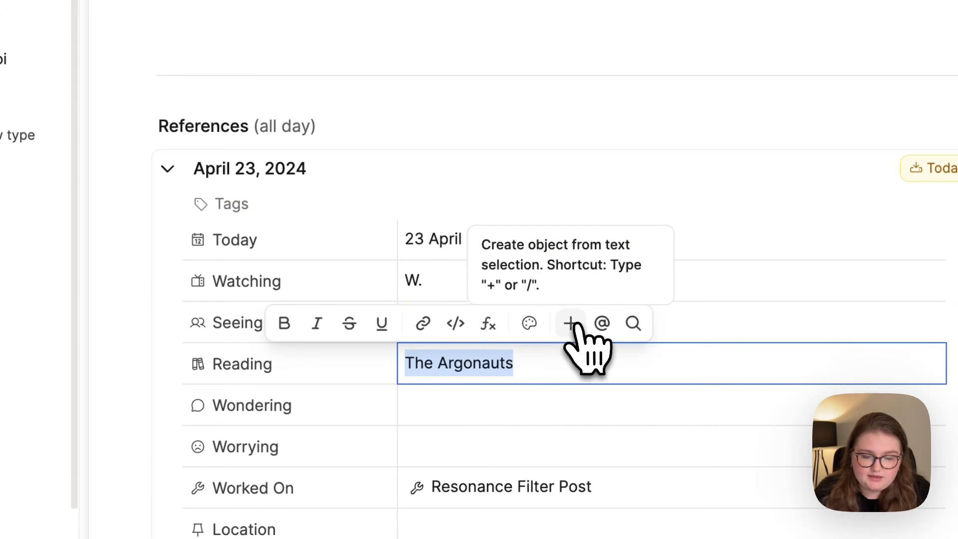
text(spar)
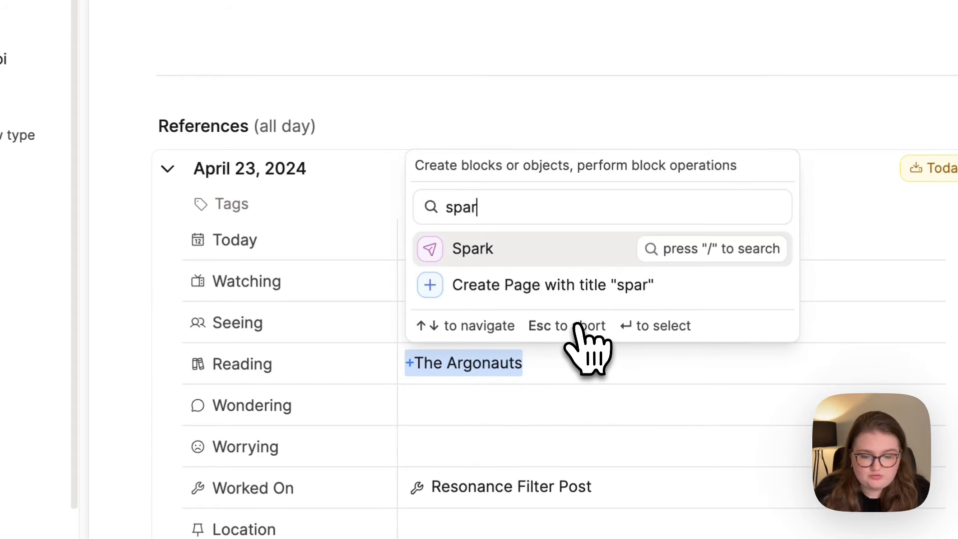
click(462, 363)
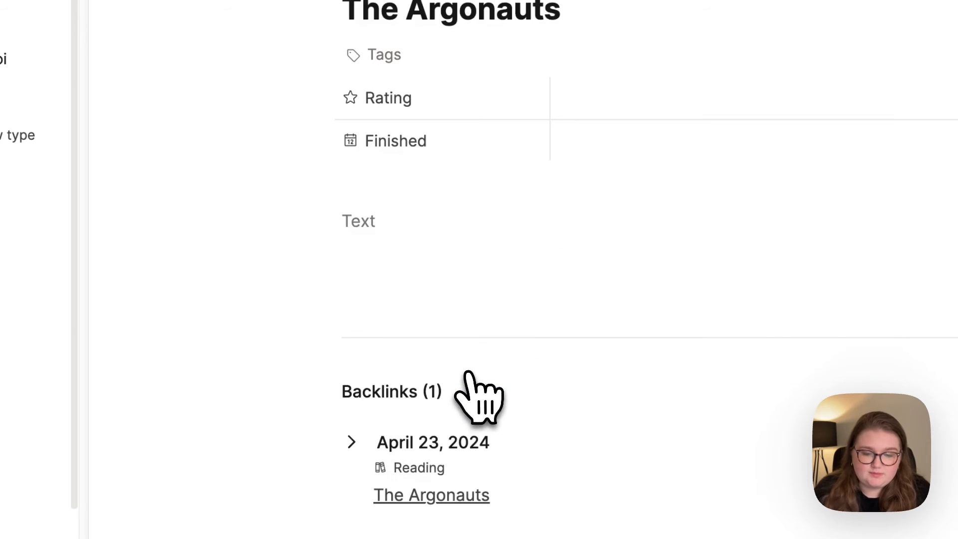
Scroll through the Spark page to review its rating, finished date and backlinks
scroll(up, 3)
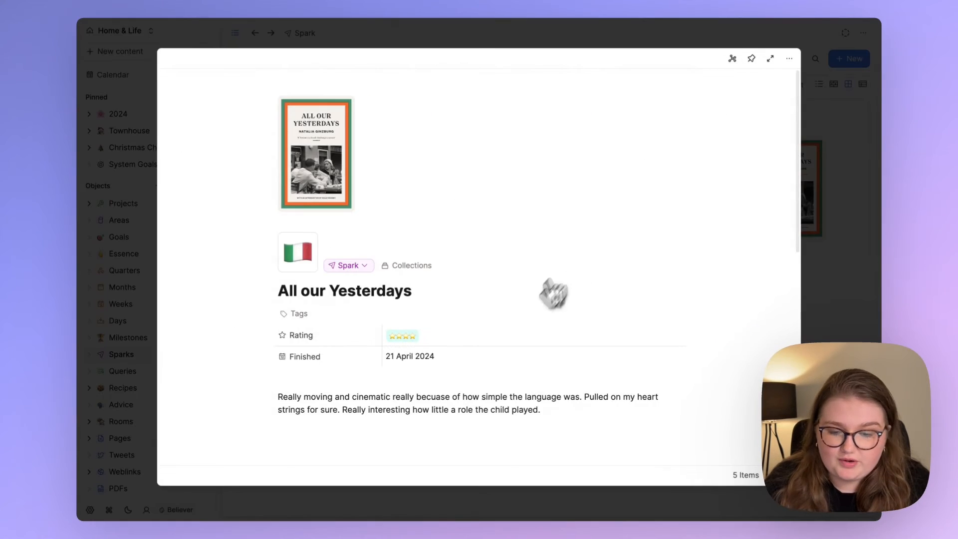
mouse_move(524, 324)
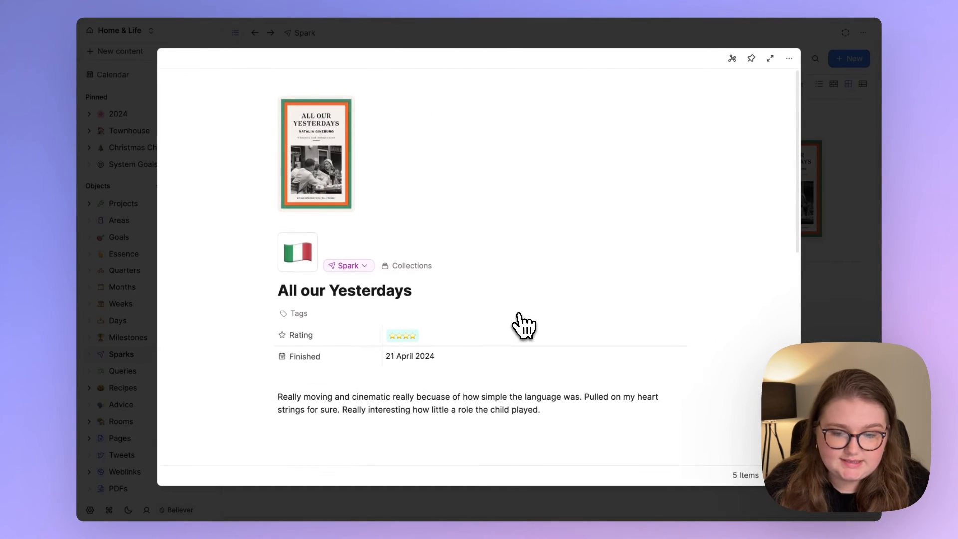
scroll(down, 3)
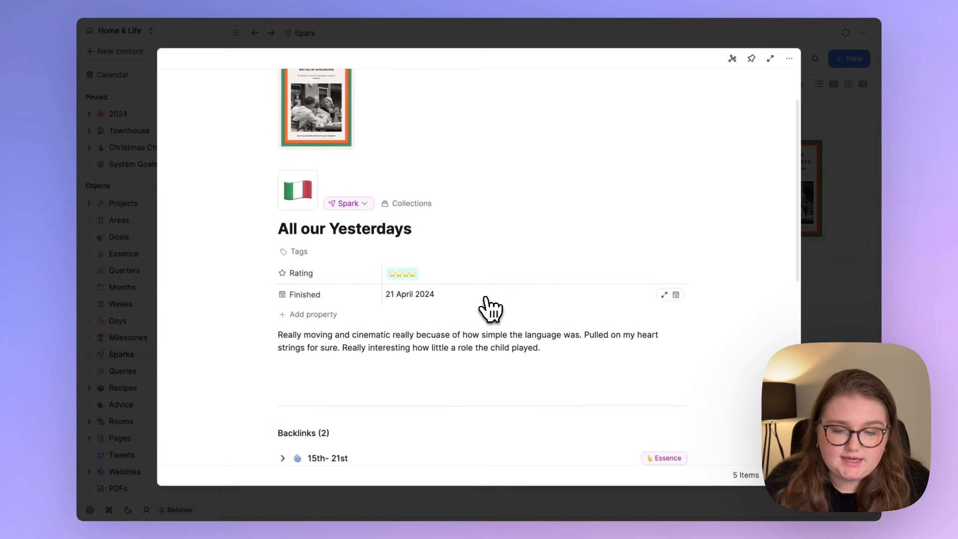
mouse_move(461, 305)
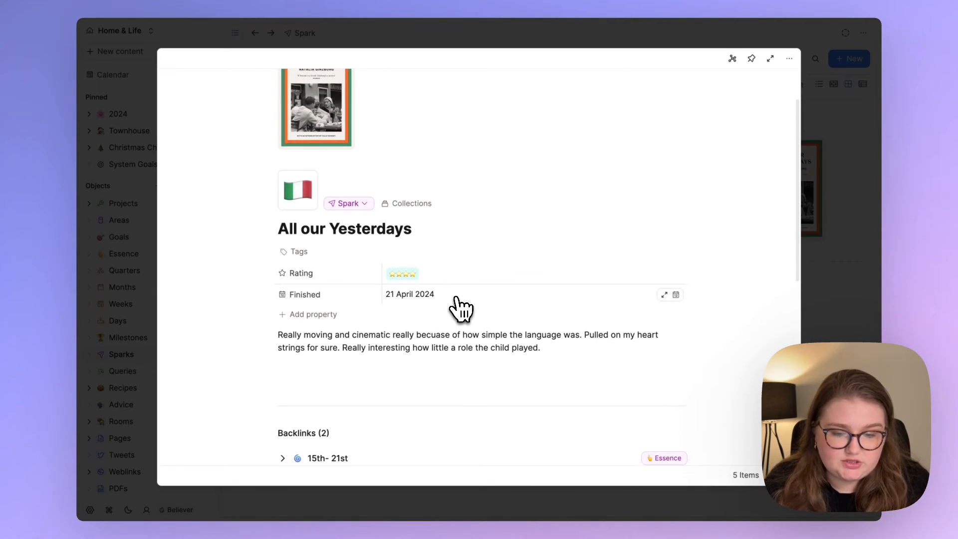
scroll(up, 3)
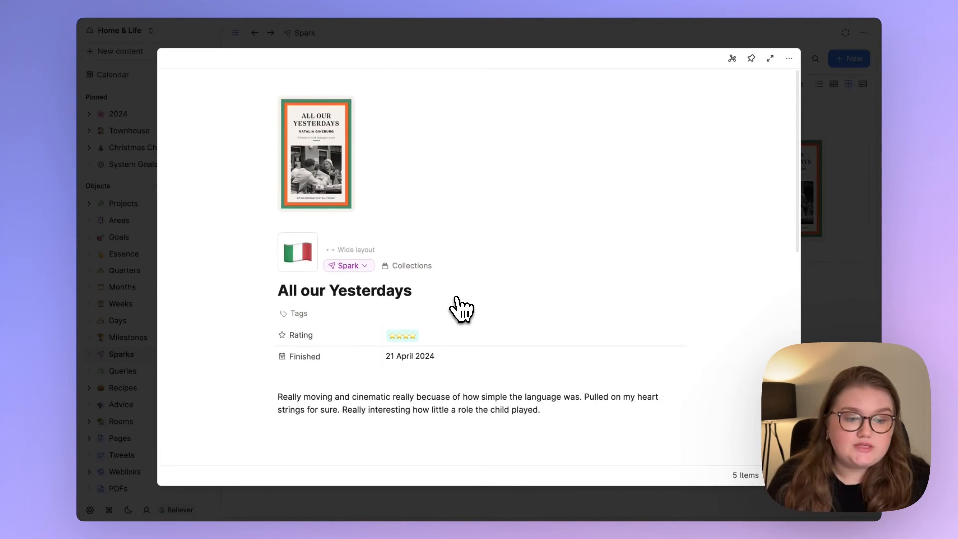
mouse_move(462, 309)
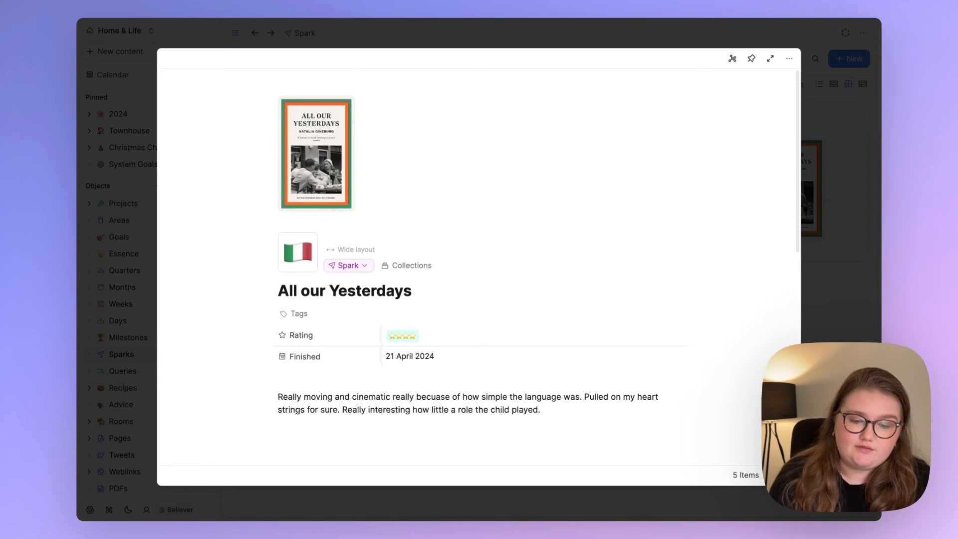
scroll(up, 3)
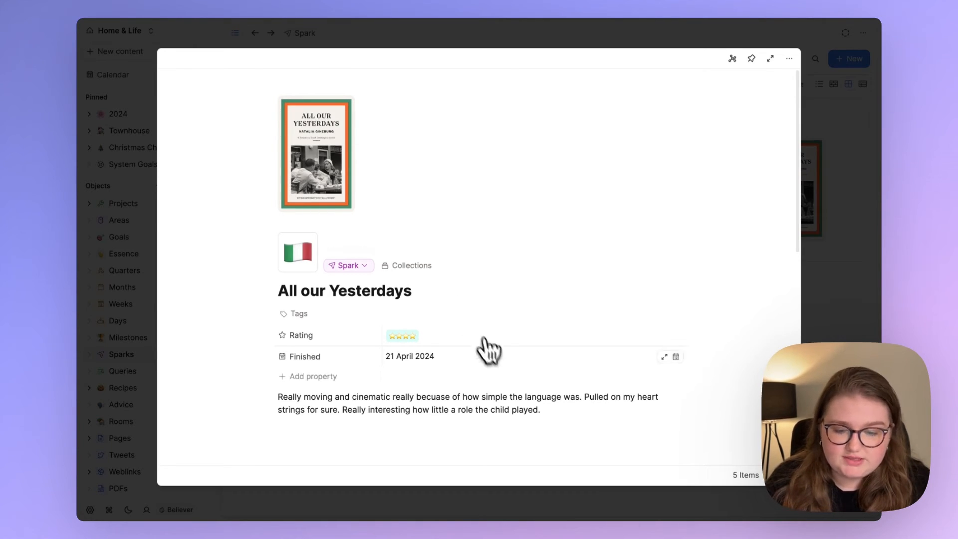
mouse_move(499, 365)
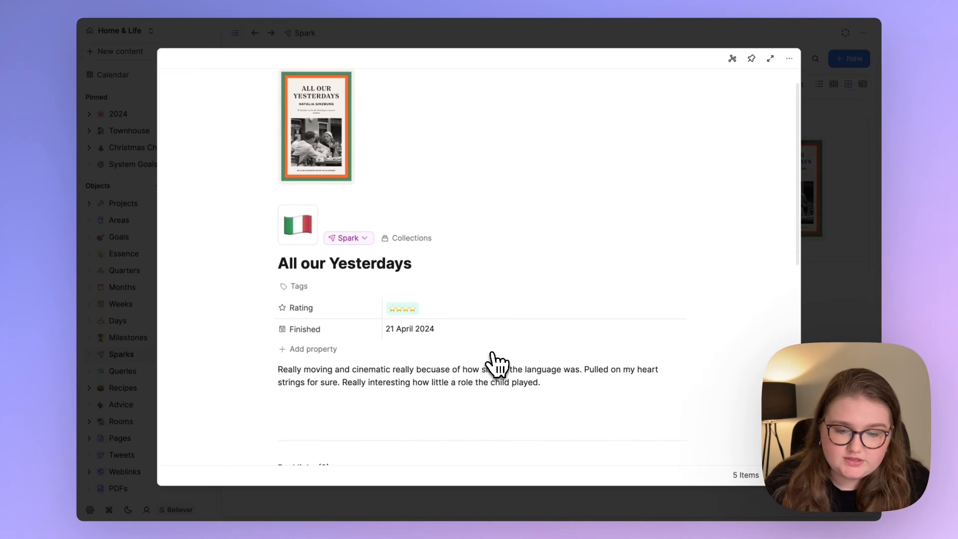
mouse_move(358, 331)
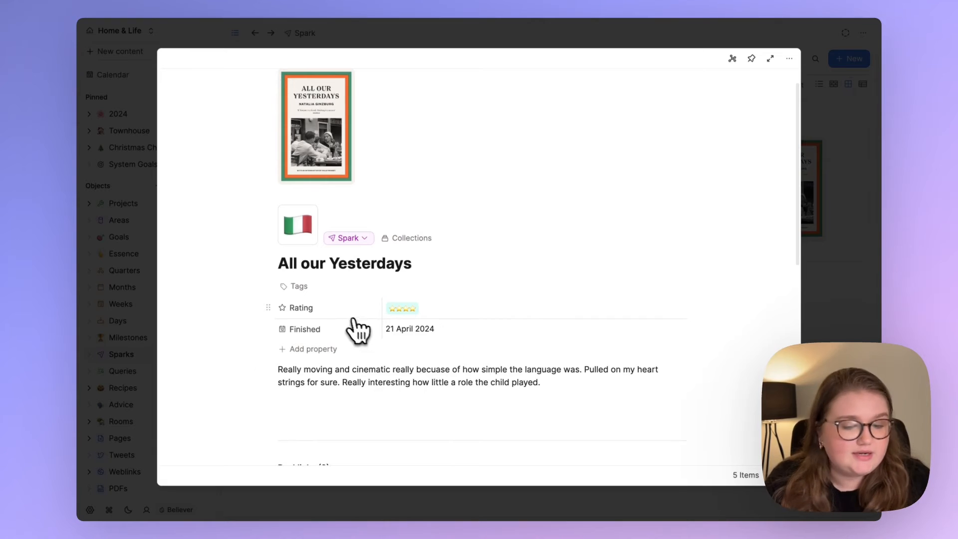
mouse_move(407, 361)
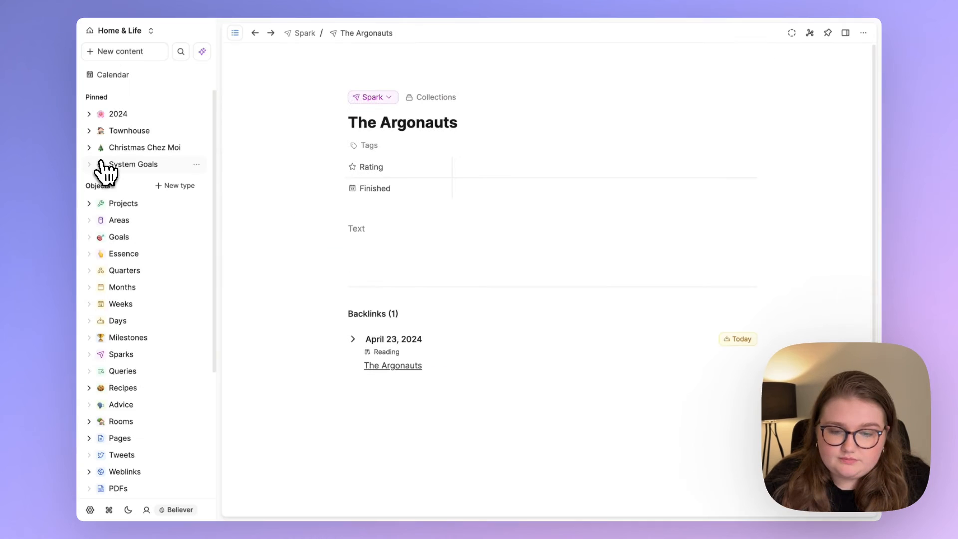
mouse_move(147, 376)
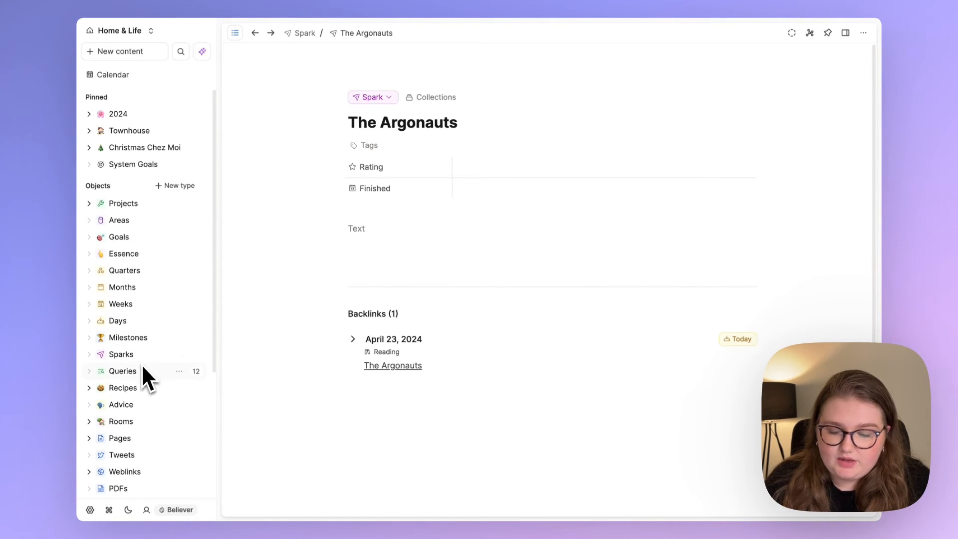
mouse_move(154, 386)
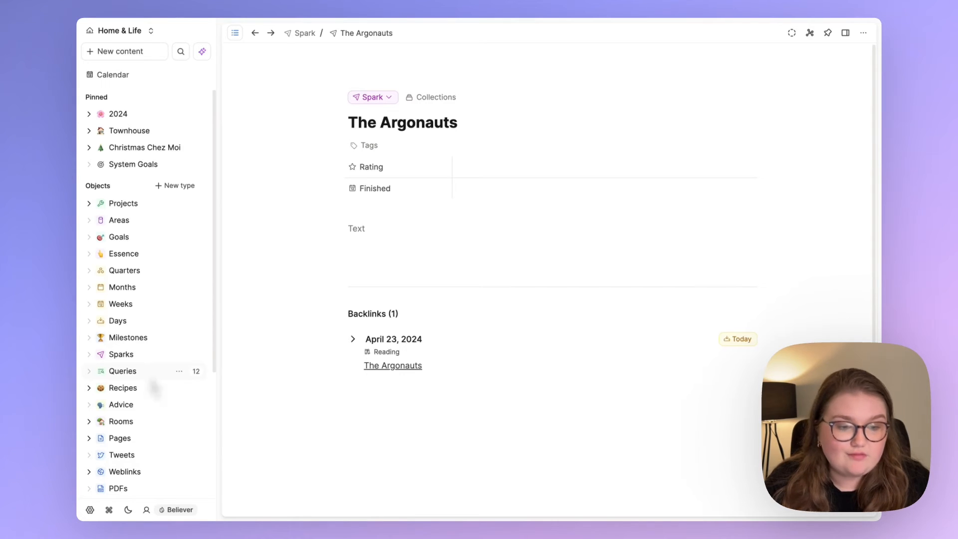
mouse_move(153, 401)
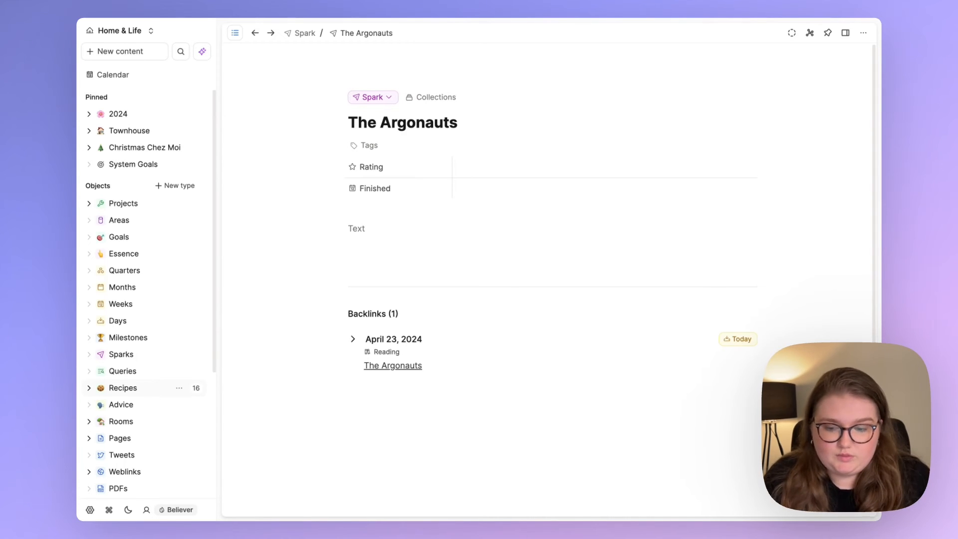
mouse_move(168, 379)
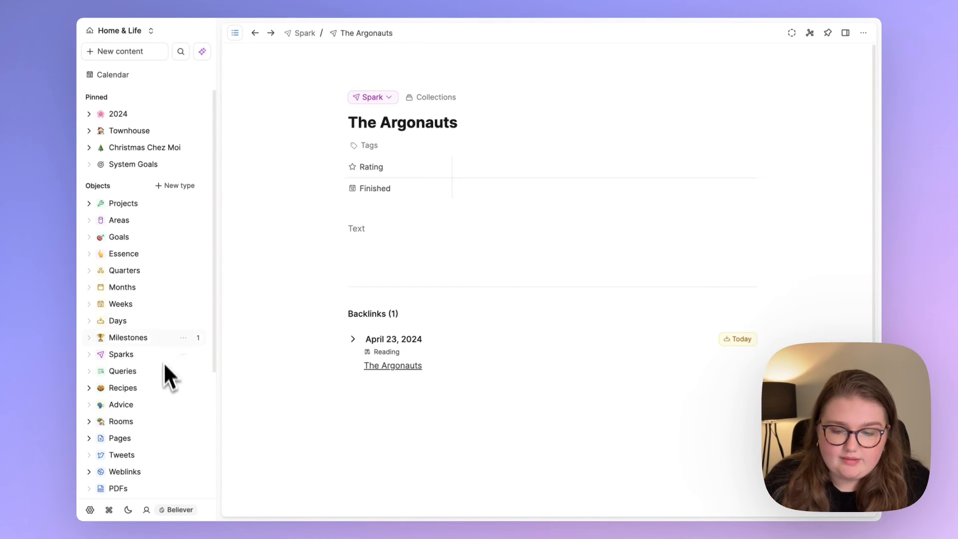
mouse_move(165, 230)
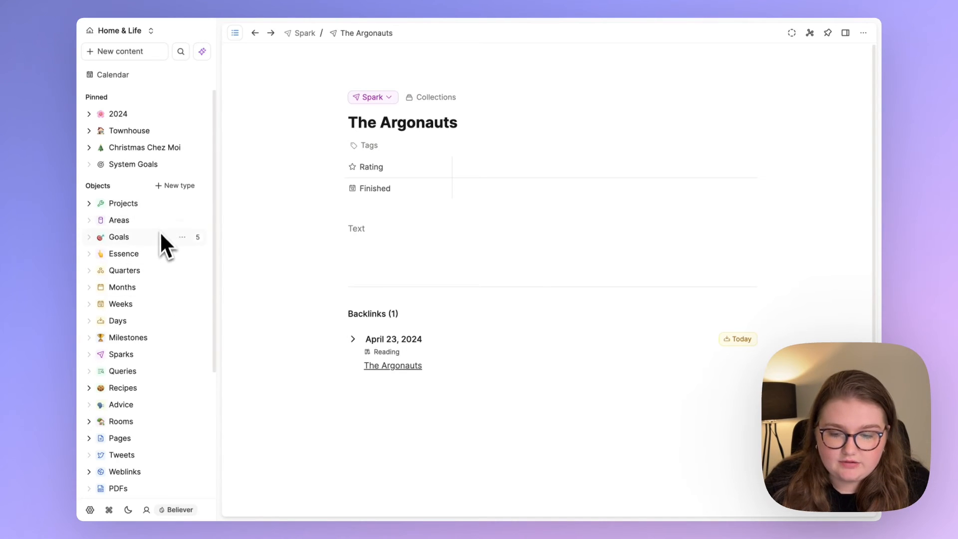
From the Goals collection, reach the French area via the Get My French Back goal
click(112, 75)
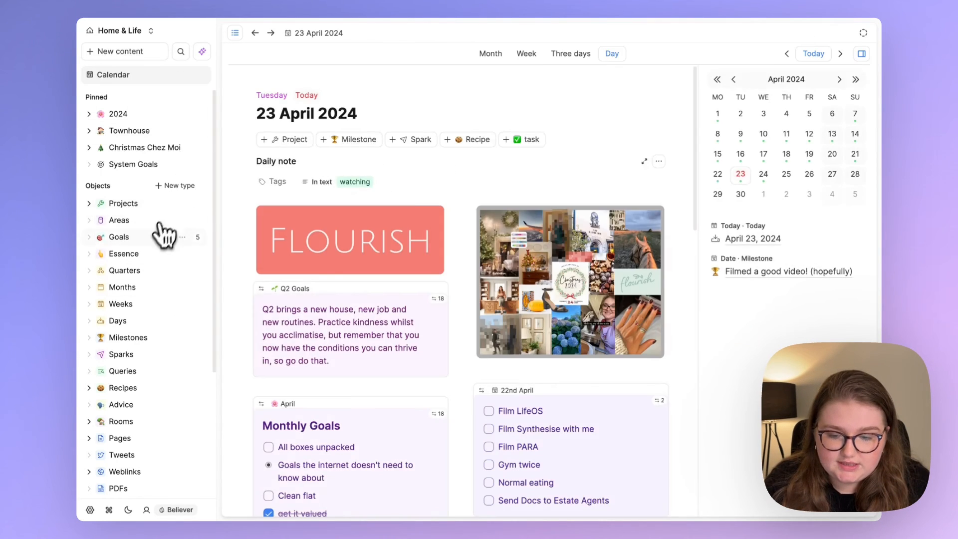
click(119, 238)
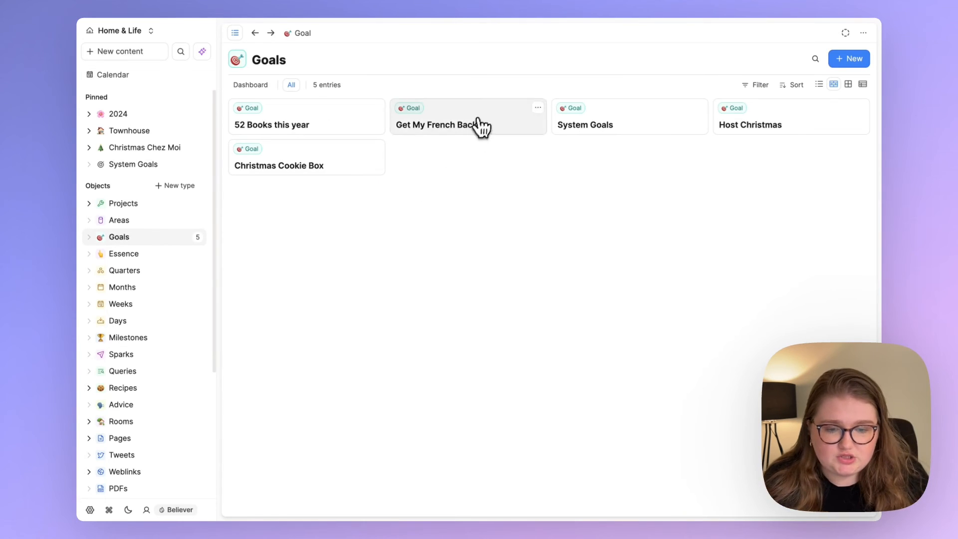
click(436, 125)
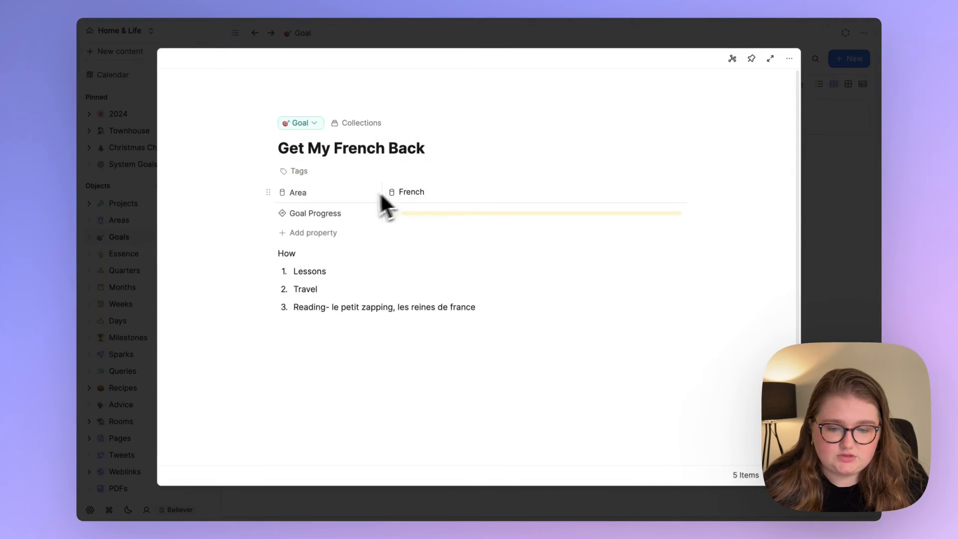
click(410, 192)
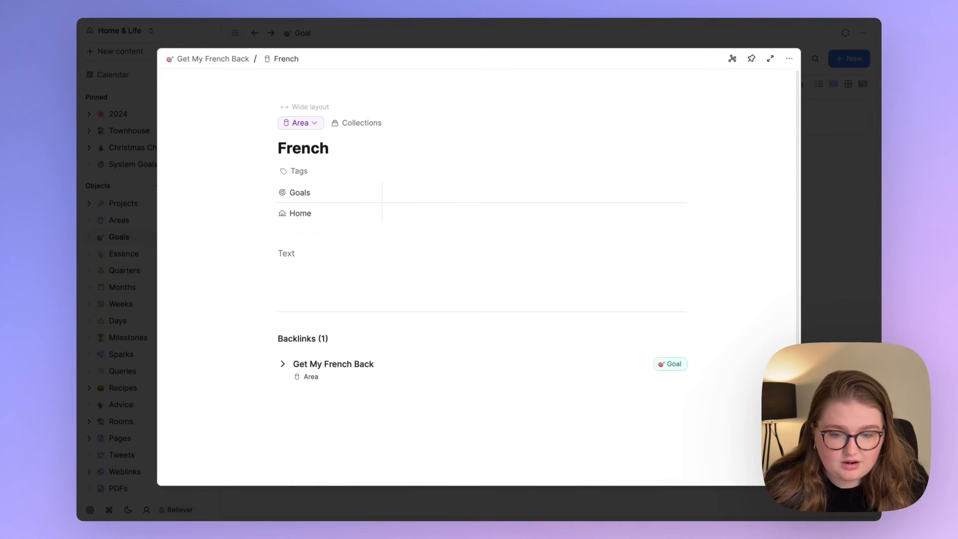
Show the Areas collection listing its 12 entries such as French, Content and PKM
click(119, 219)
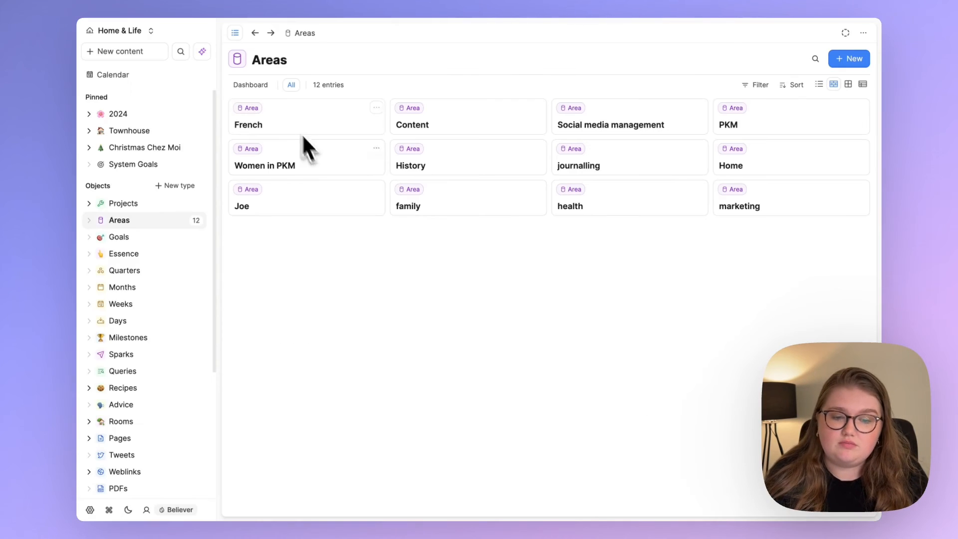
mouse_move(461, 331)
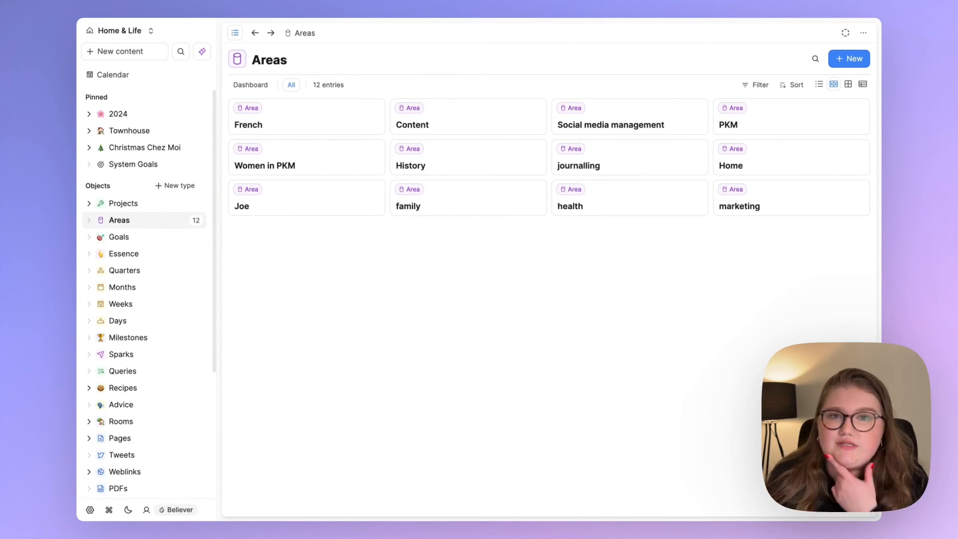
mouse_move(461, 328)
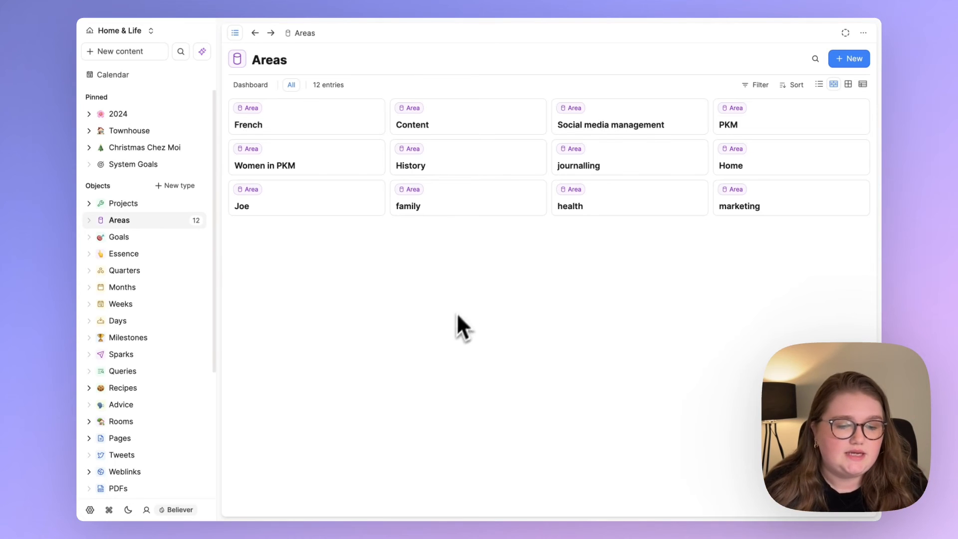
mouse_move(487, 276)
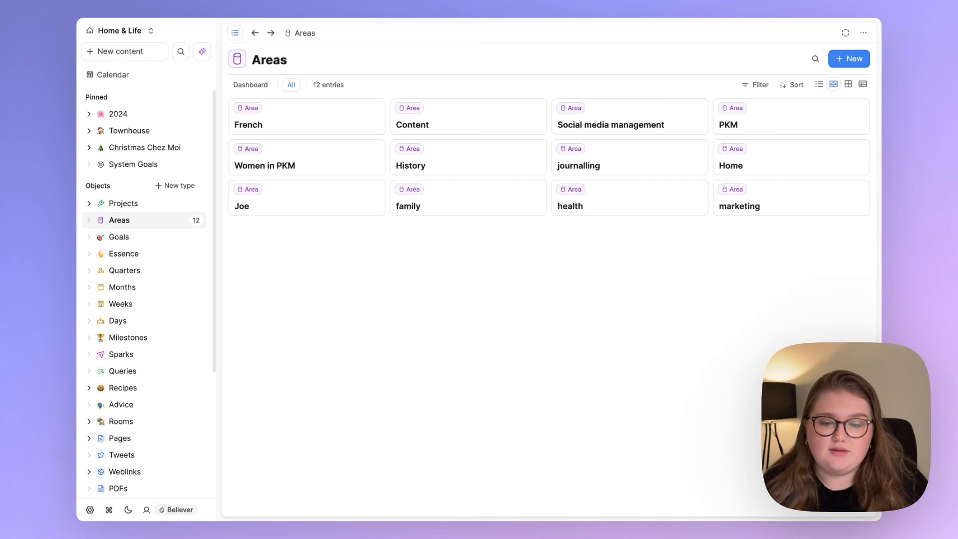
click(248, 125)
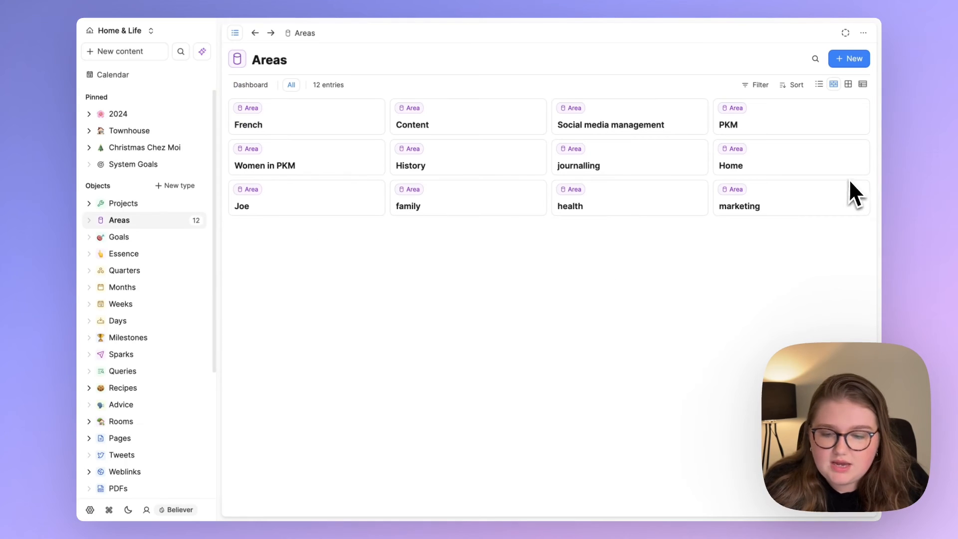
Show the Projects collection with its 15 entries, including Implement PARA in LifeOS
click(122, 202)
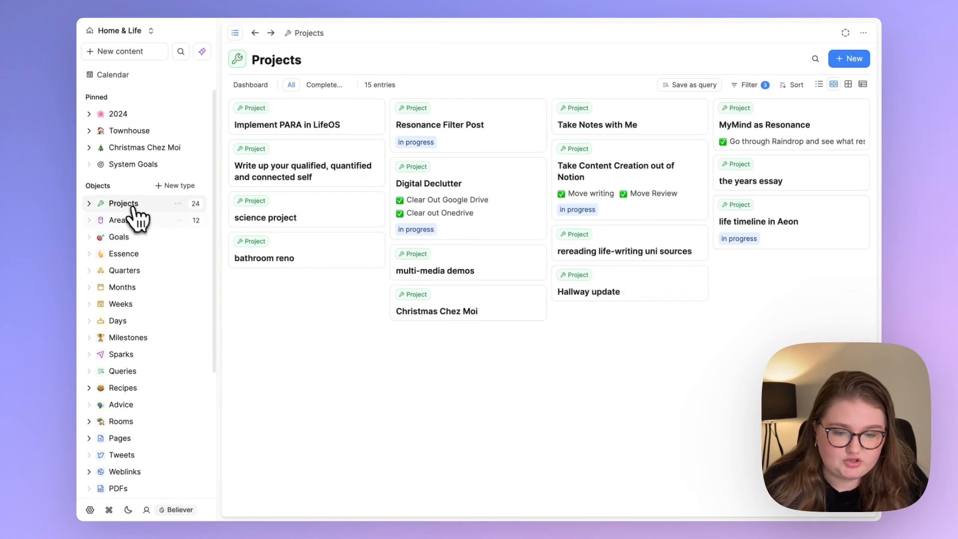
mouse_move(435, 333)
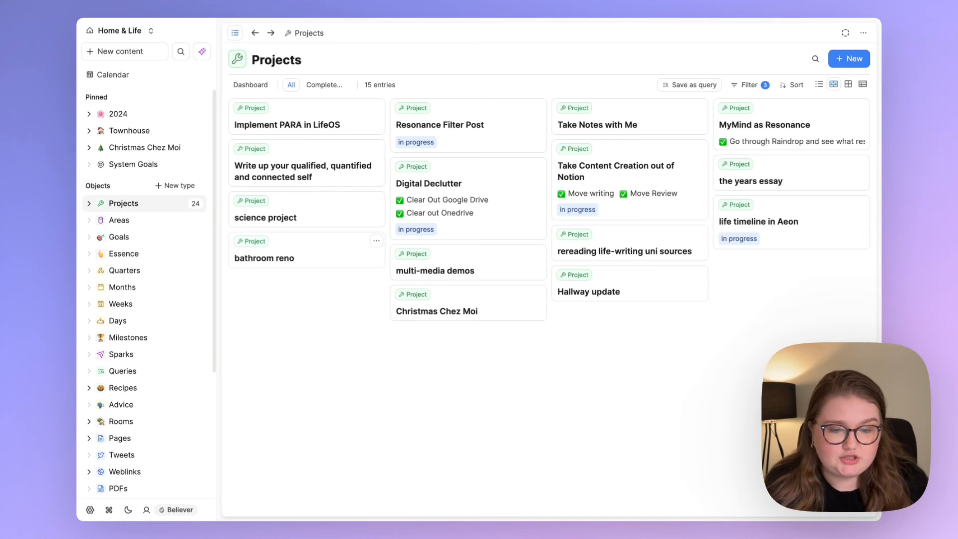
mouse_move(282, 138)
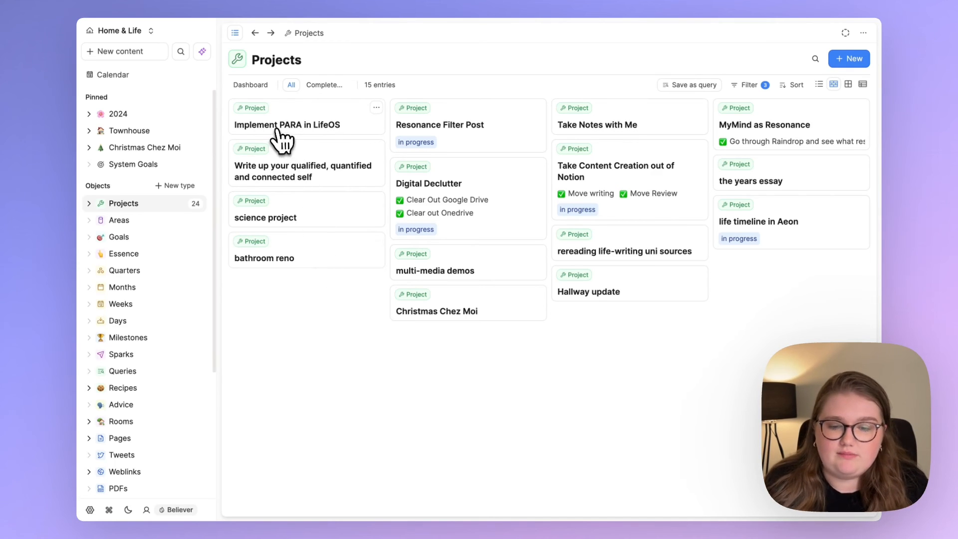
mouse_move(480, 152)
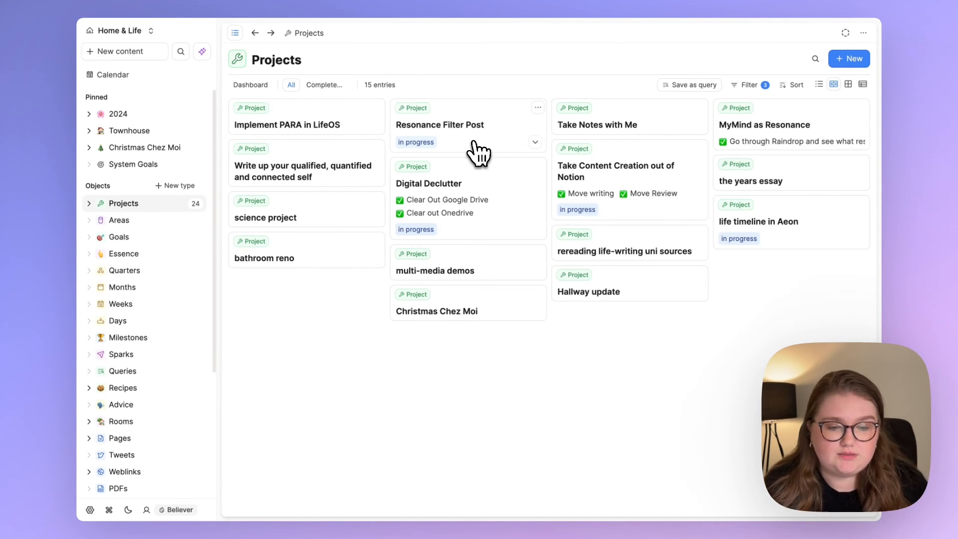
mouse_move(660, 199)
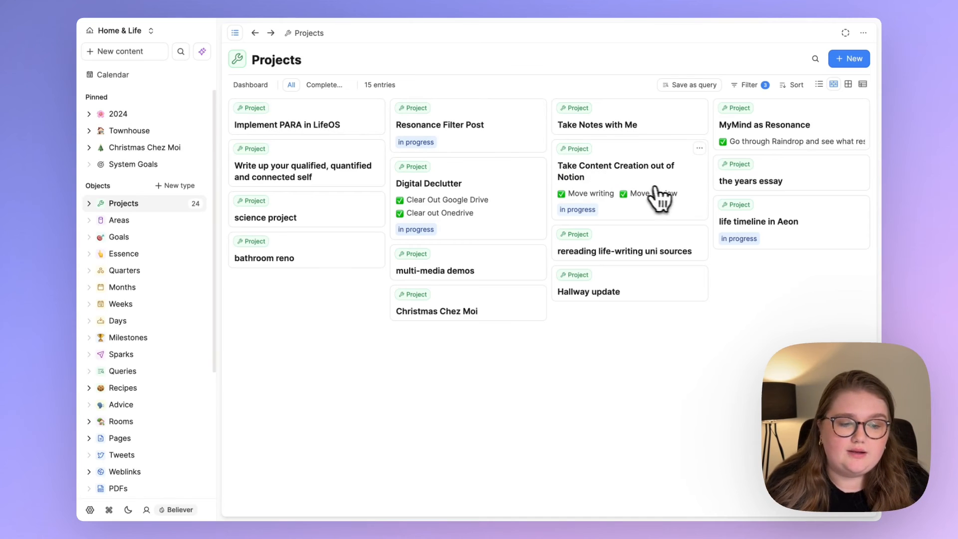
click(750, 181)
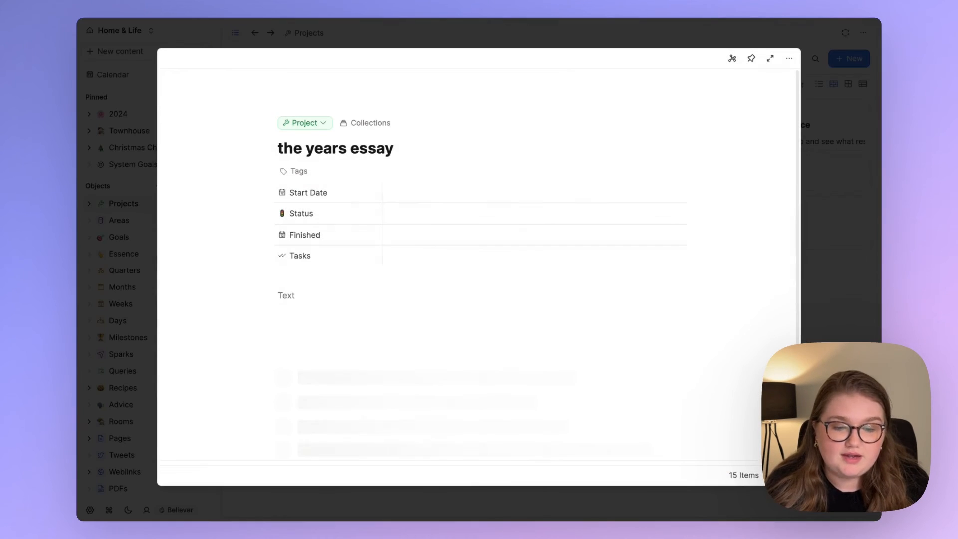
mouse_move(868, 172)
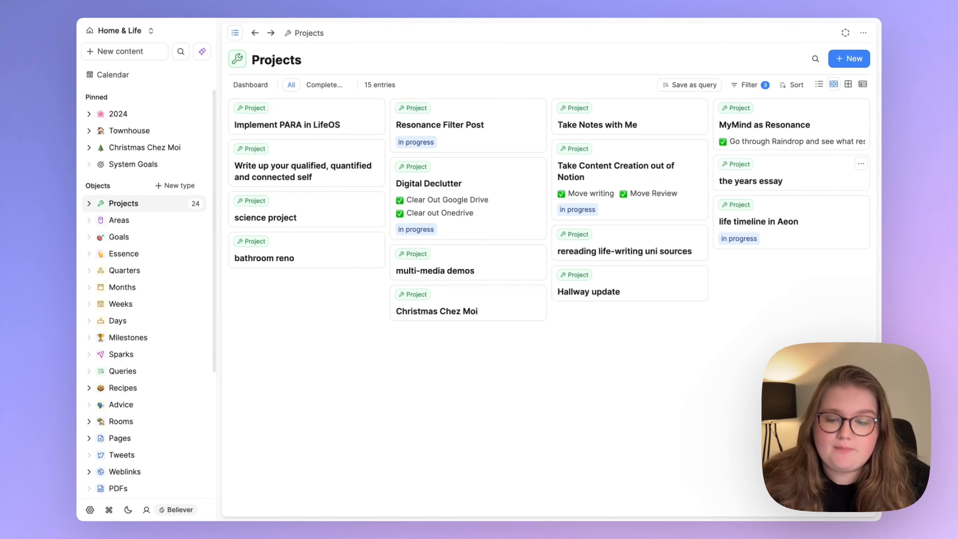
click(111, 75)
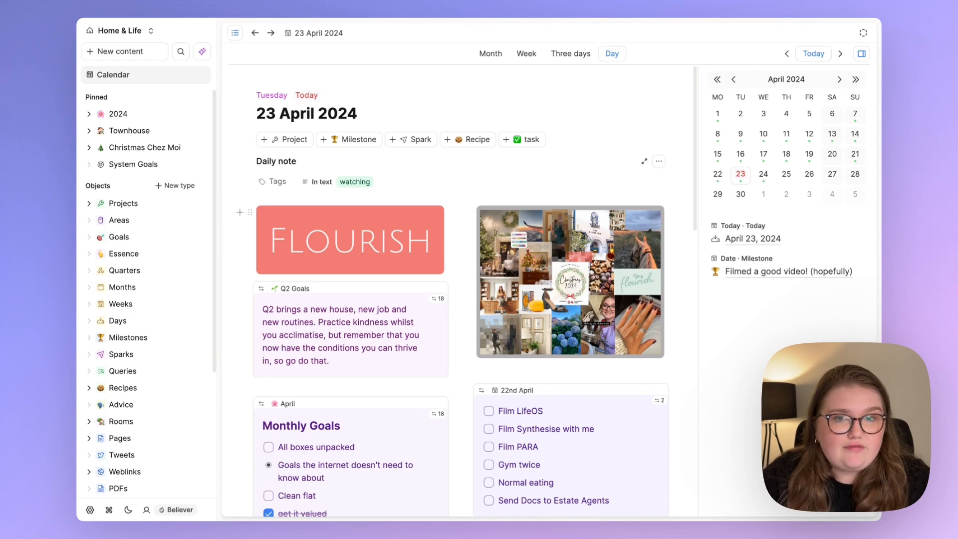
mouse_move(450, 268)
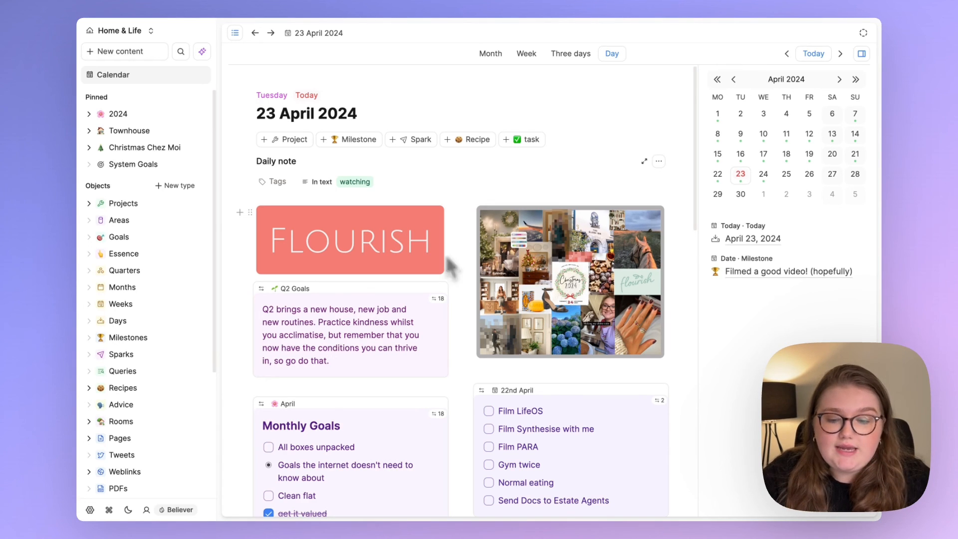
mouse_move(138, 346)
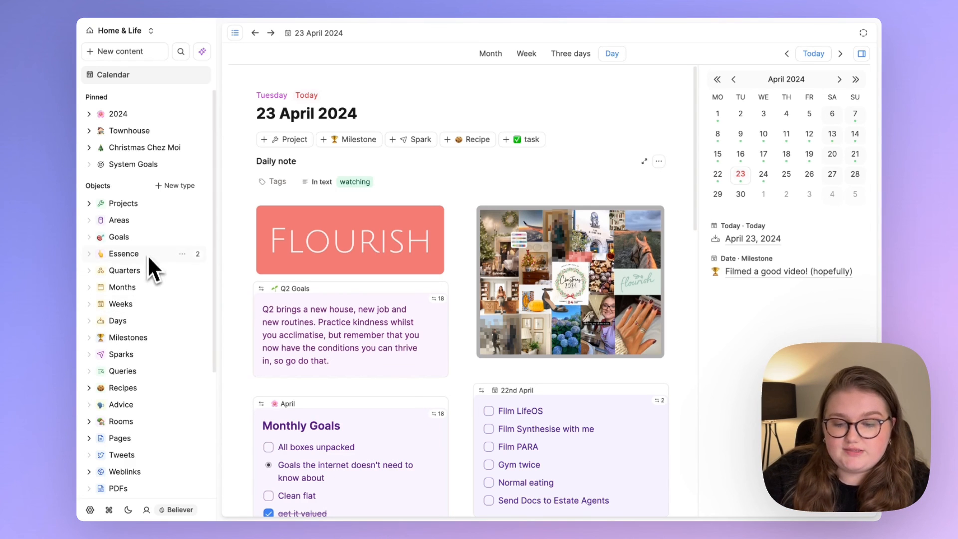
mouse_move(86, 239)
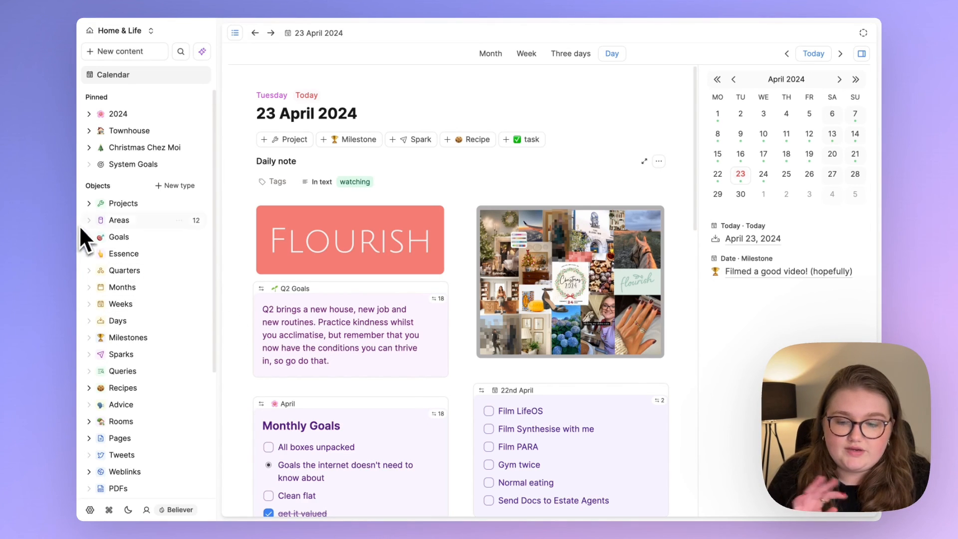
mouse_move(145, 320)
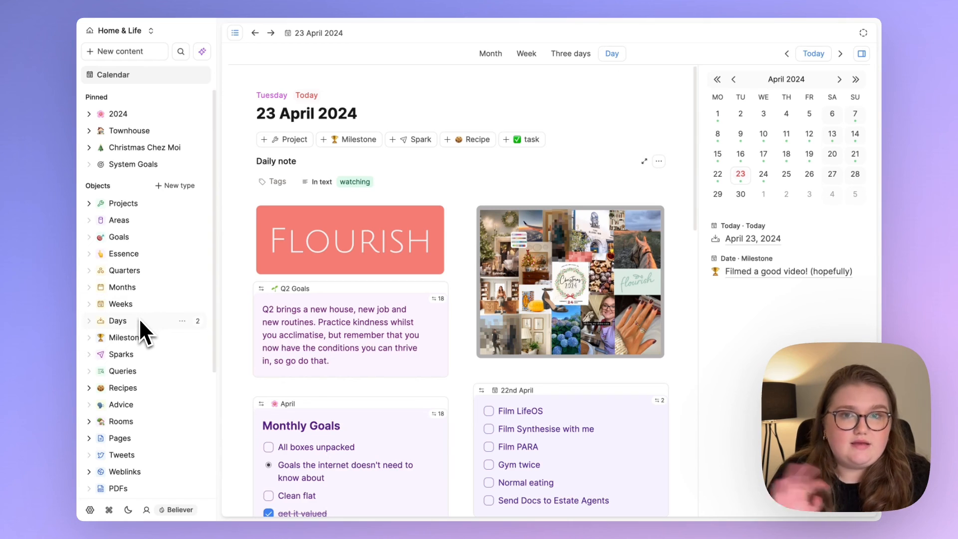